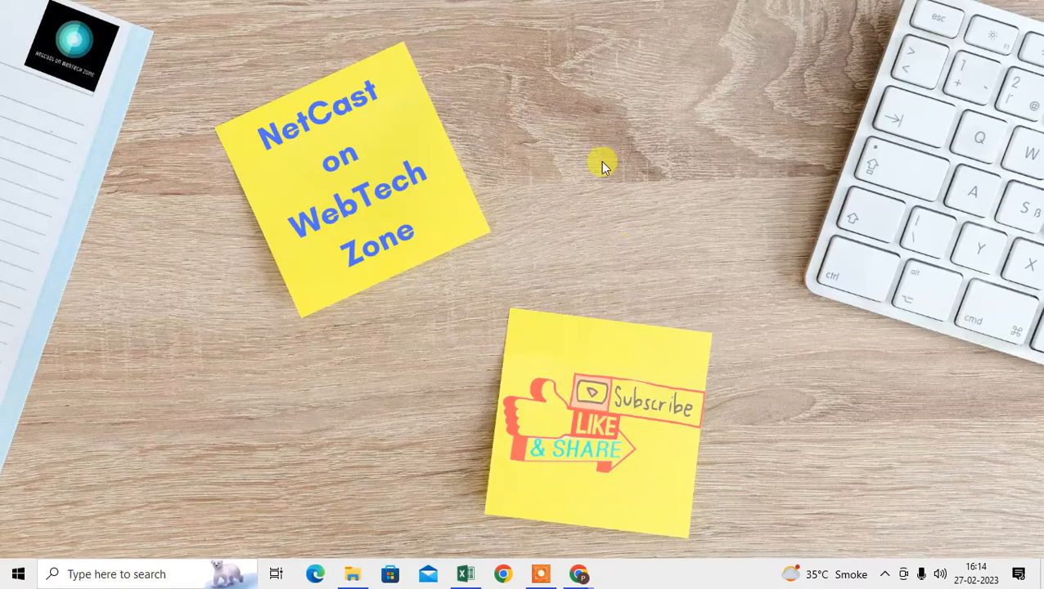
# Step: Launch Google Chrome from its taskbar icon
pyautogui.rightClick(499, 122)
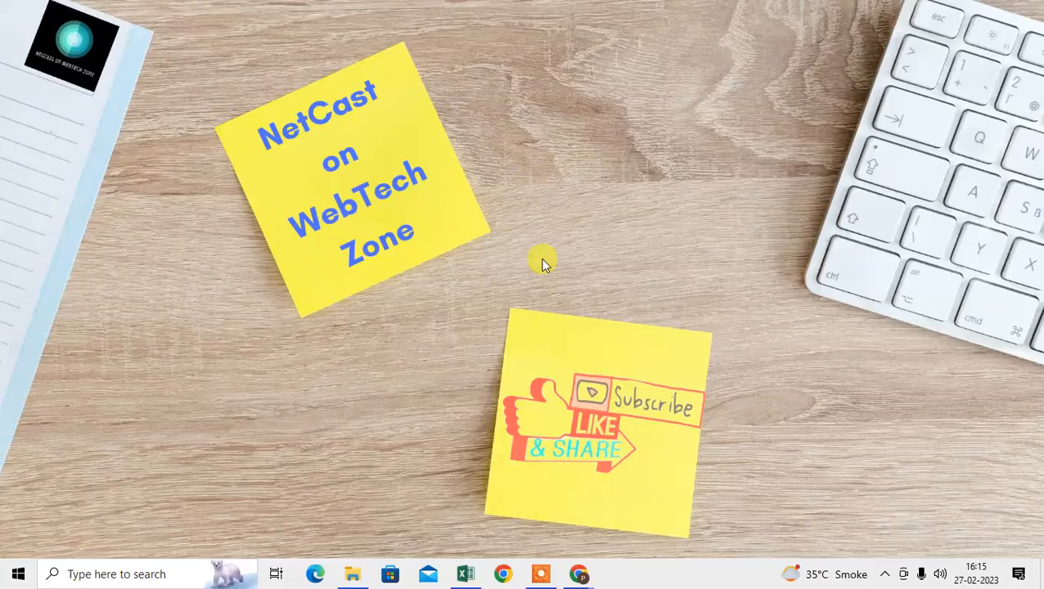
pyautogui.moveTo(460, 131)
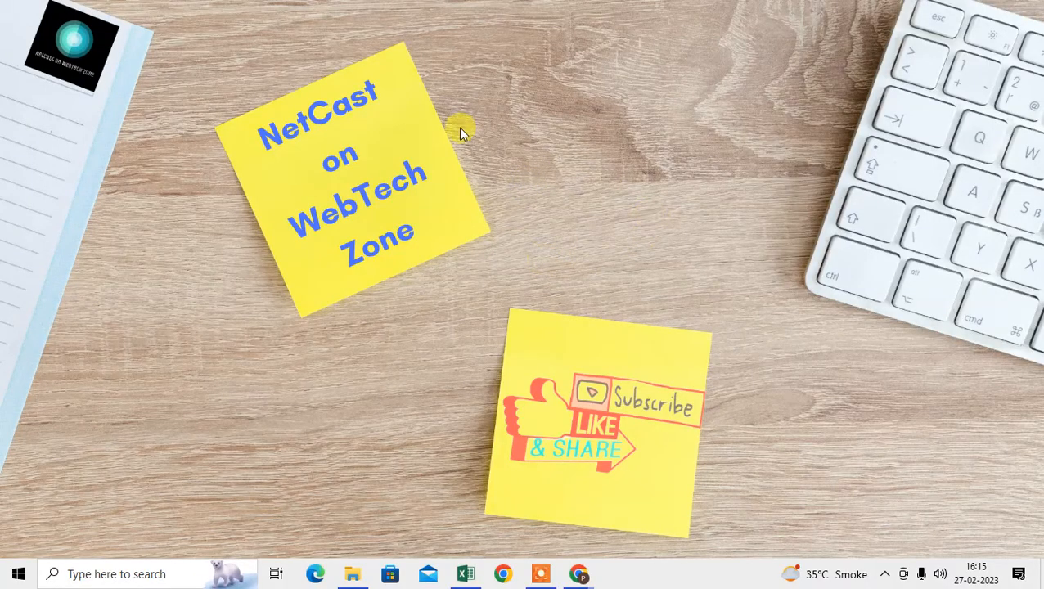
pyautogui.moveTo(460, 134)
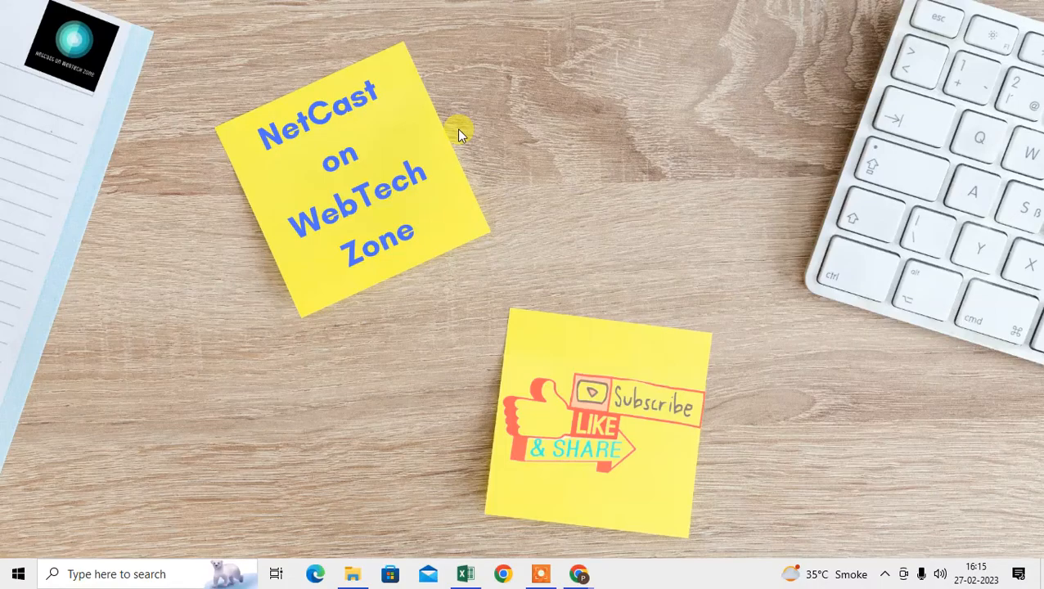
pyautogui.moveTo(461, 278)
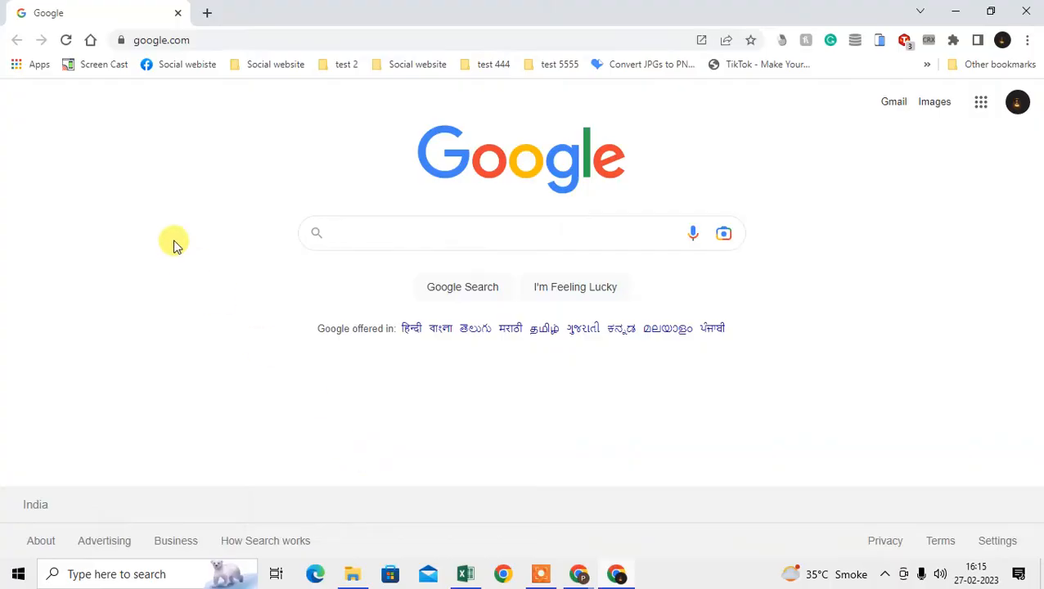
# Step: Check About Google Chrome, confirming version 110.0.5481.178 is up to date
pyautogui.click(1028, 41)
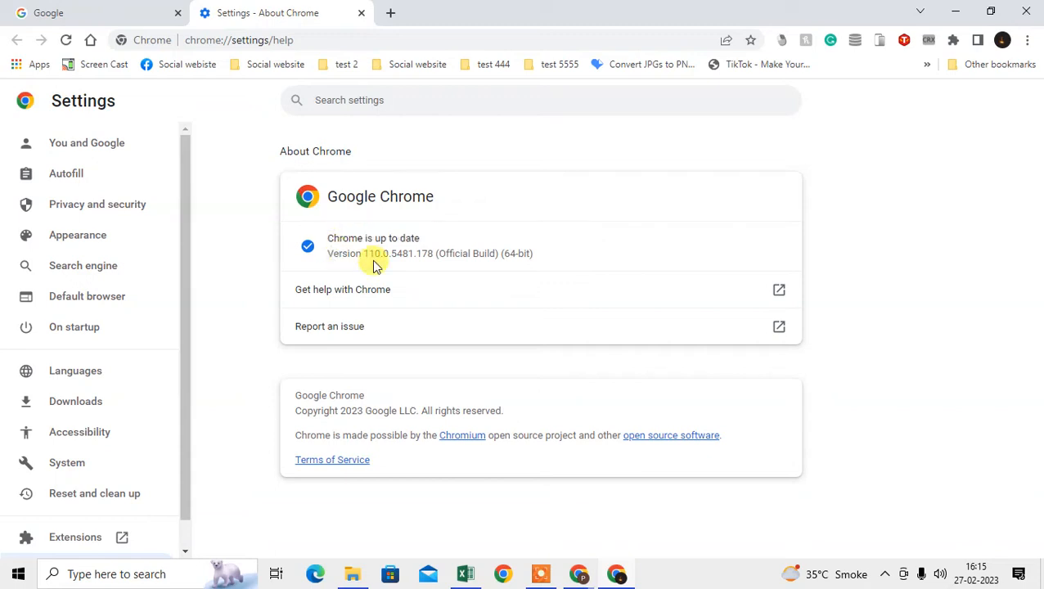
pyautogui.moveTo(480, 250)
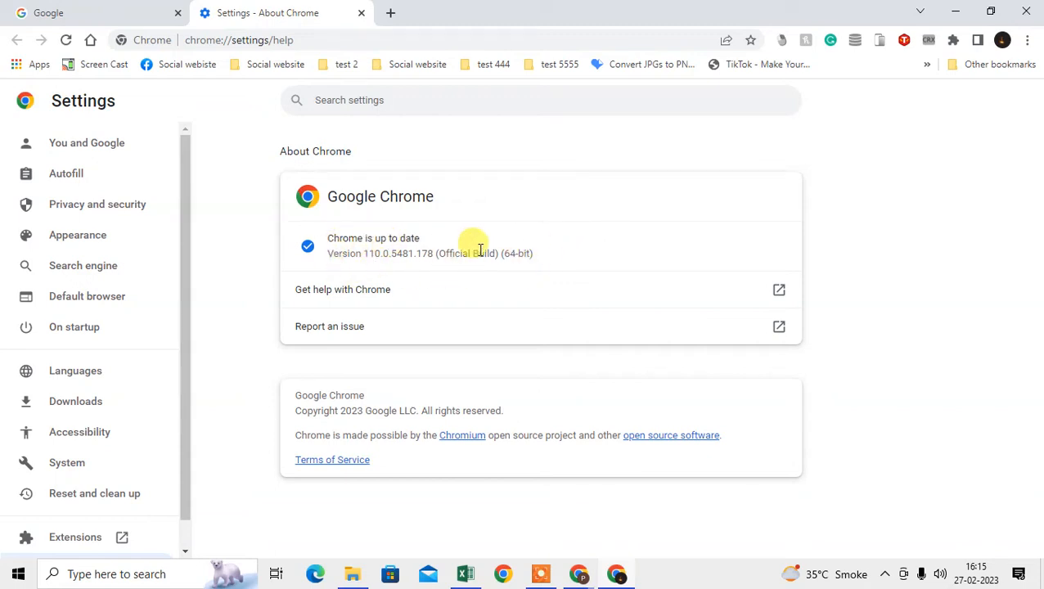
pyautogui.moveTo(709, 269)
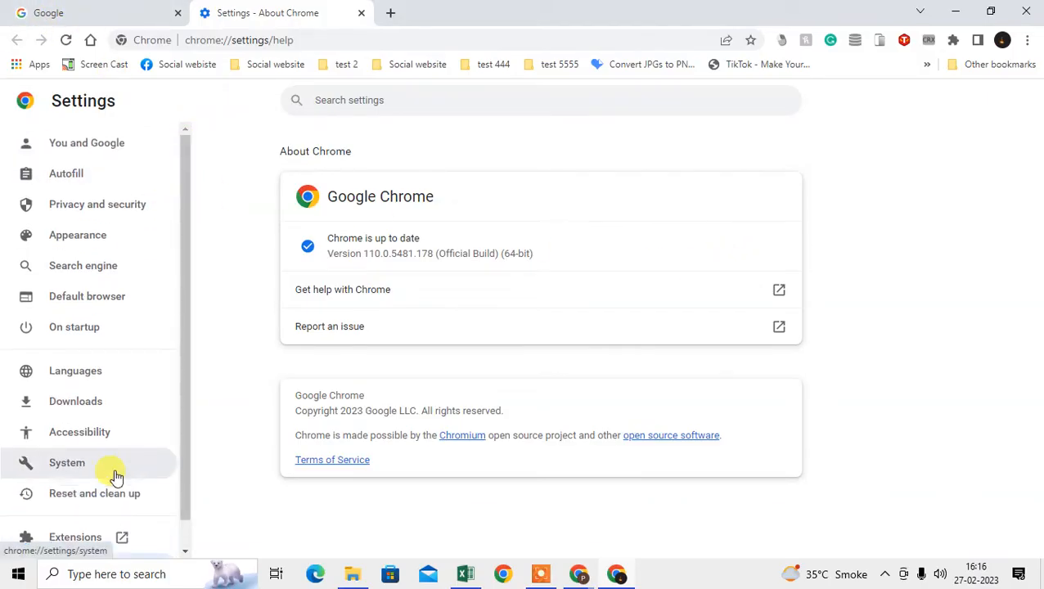
pyautogui.moveTo(168, 205)
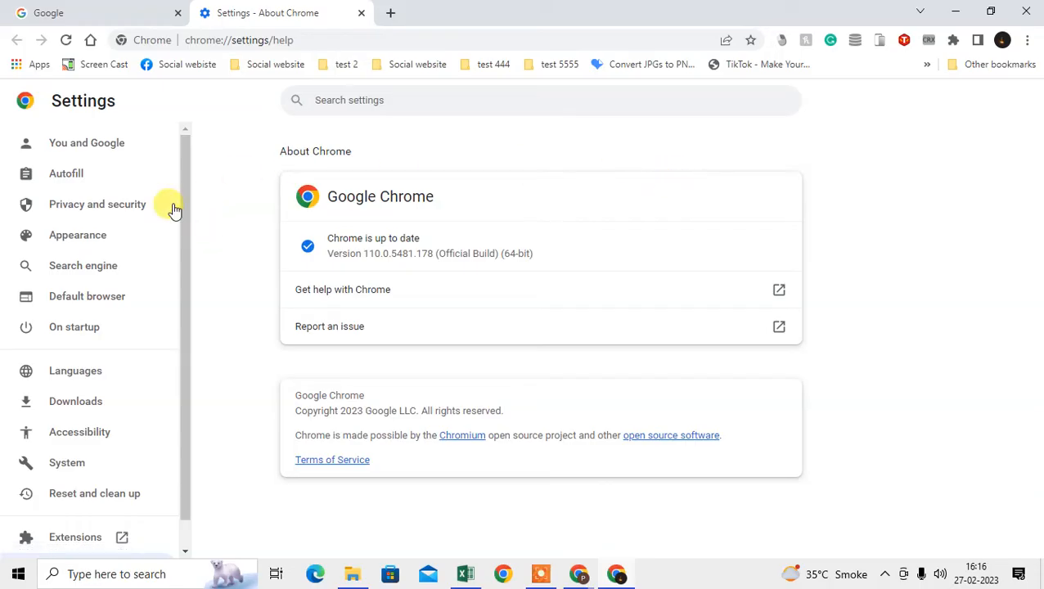
pyautogui.moveTo(86, 296)
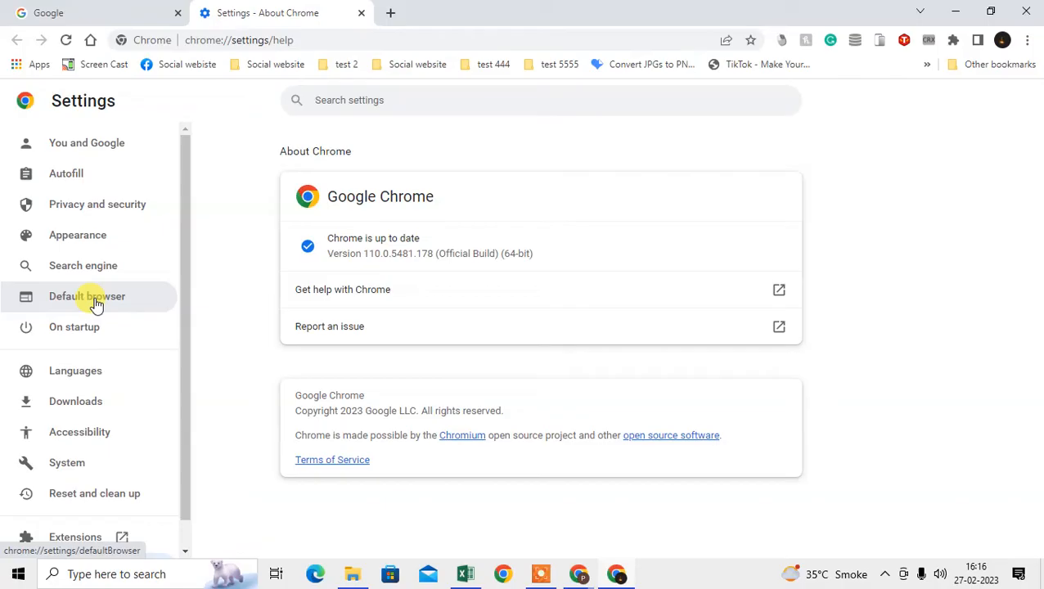
# Step: Open Default browser settings to confirm Google Chrome is the default browser
pyautogui.click(87, 296)
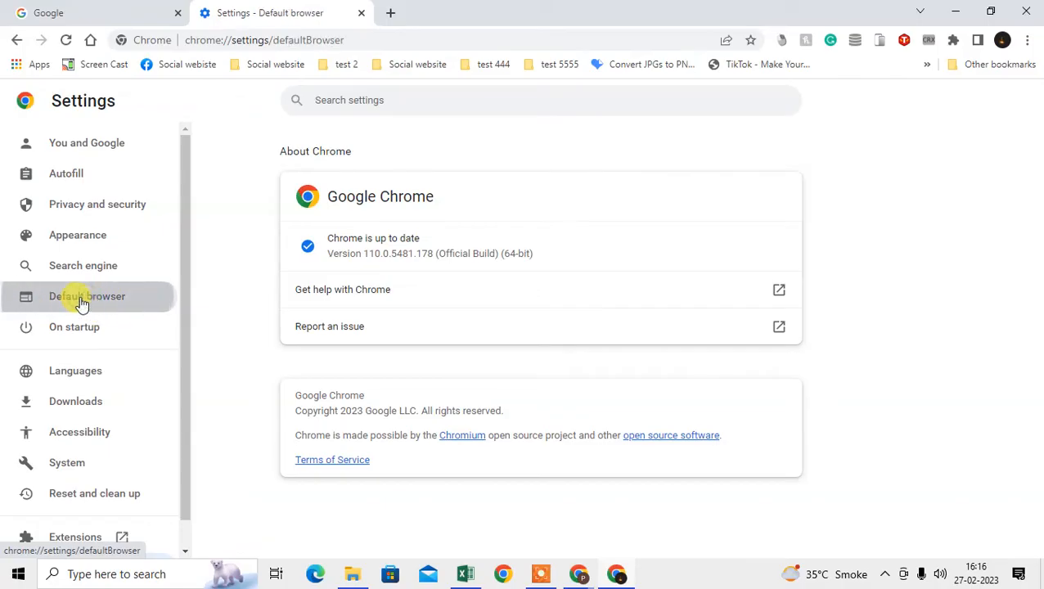
pyautogui.click(87, 296)
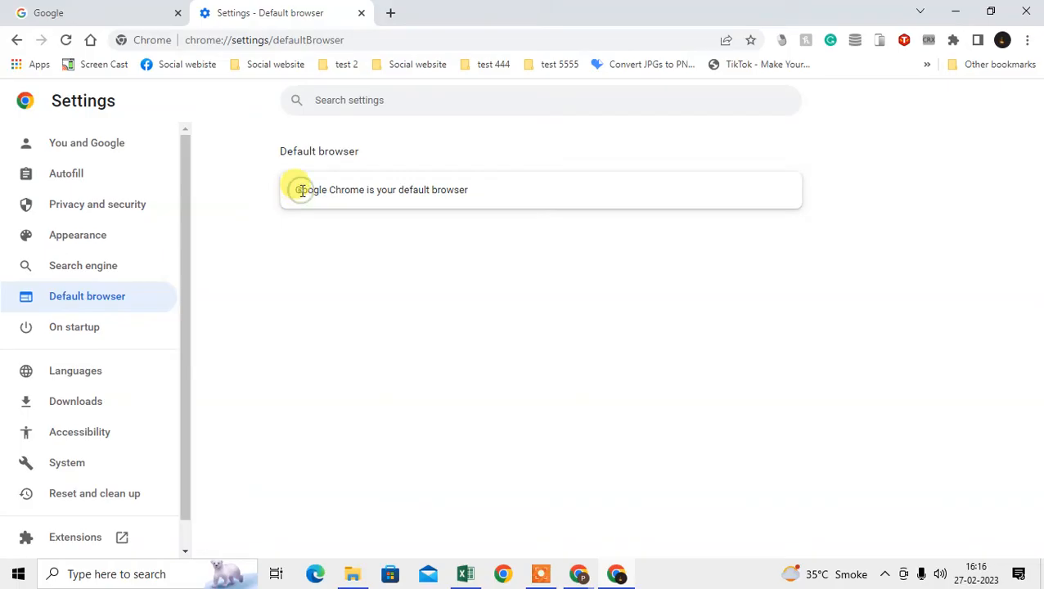
pyautogui.moveTo(554, 189)
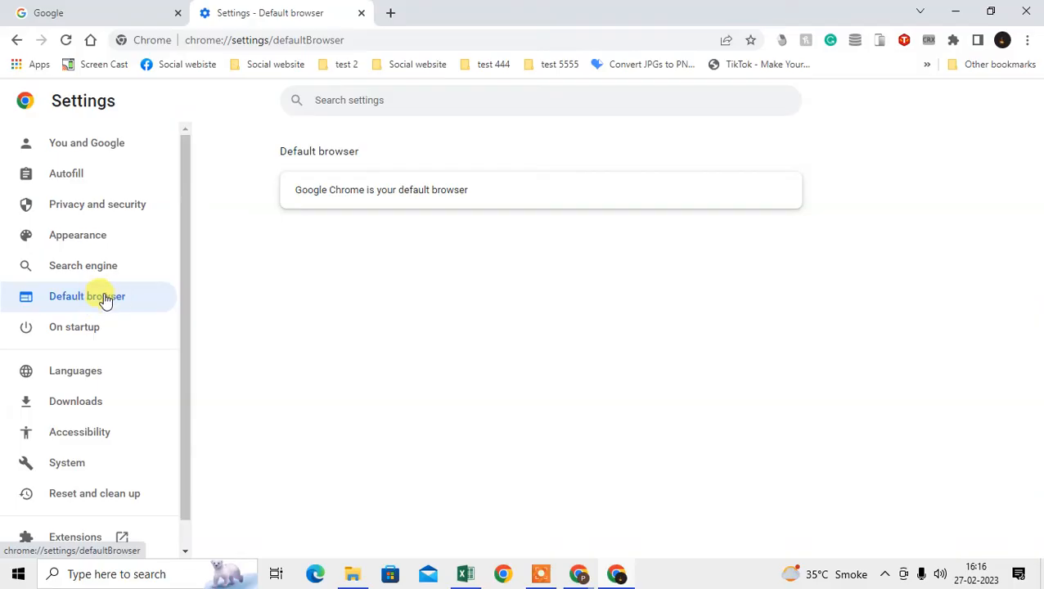
pyautogui.moveTo(15, 40)
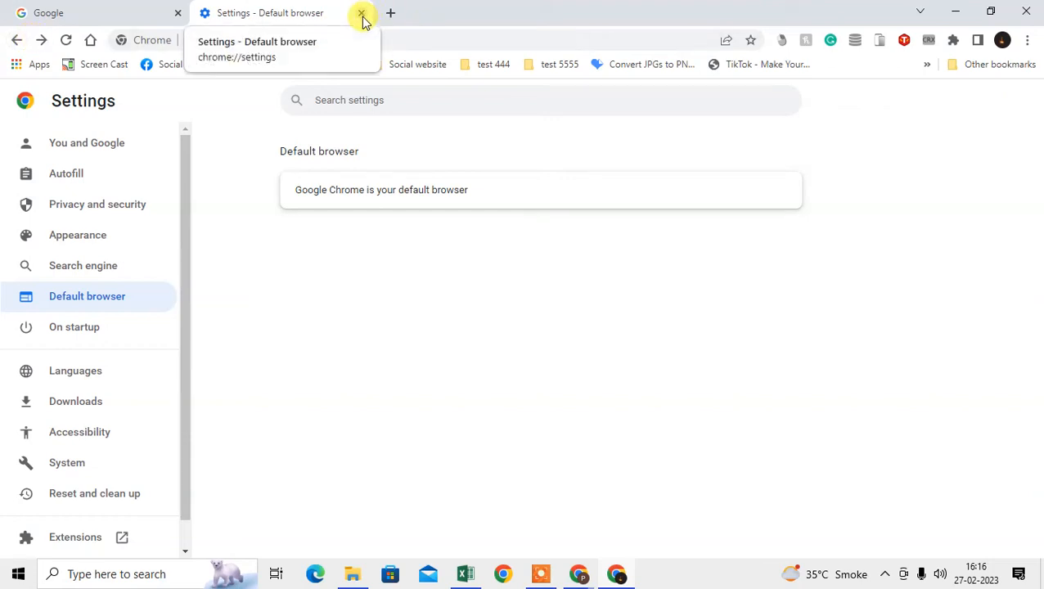
# Step: Close the old Settings tab and reopen Settings from the menu in a new tab
pyautogui.click(362, 15)
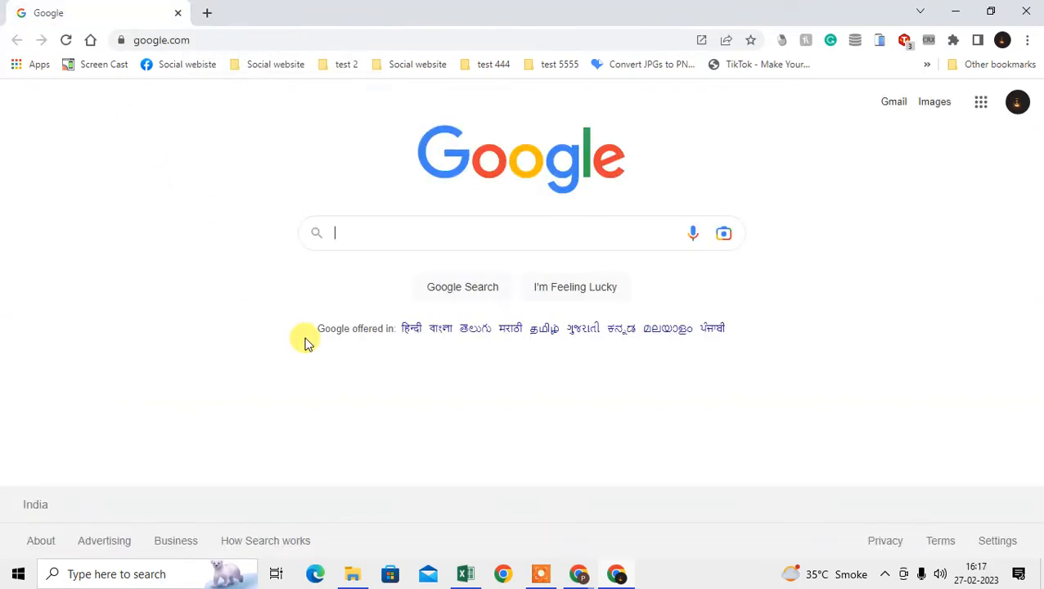
pyautogui.click(391, 12)
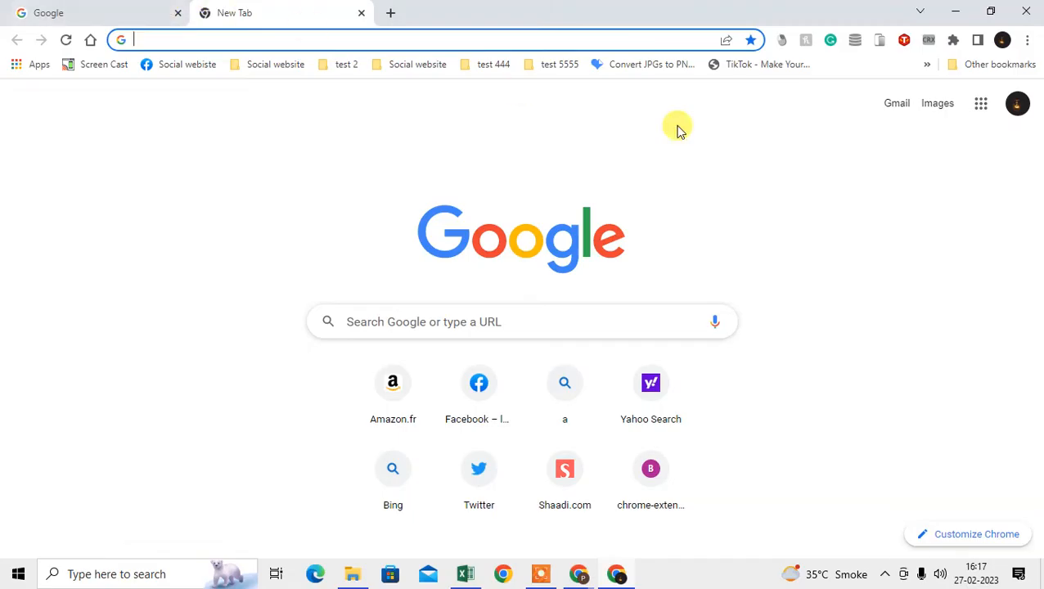
pyautogui.click(1027, 40)
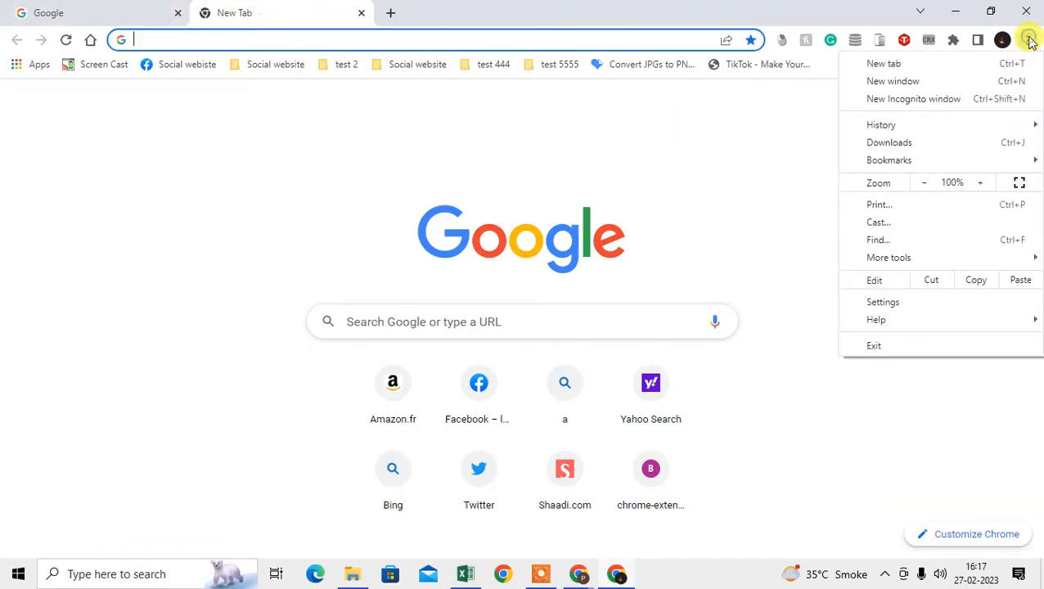
pyautogui.click(883, 302)
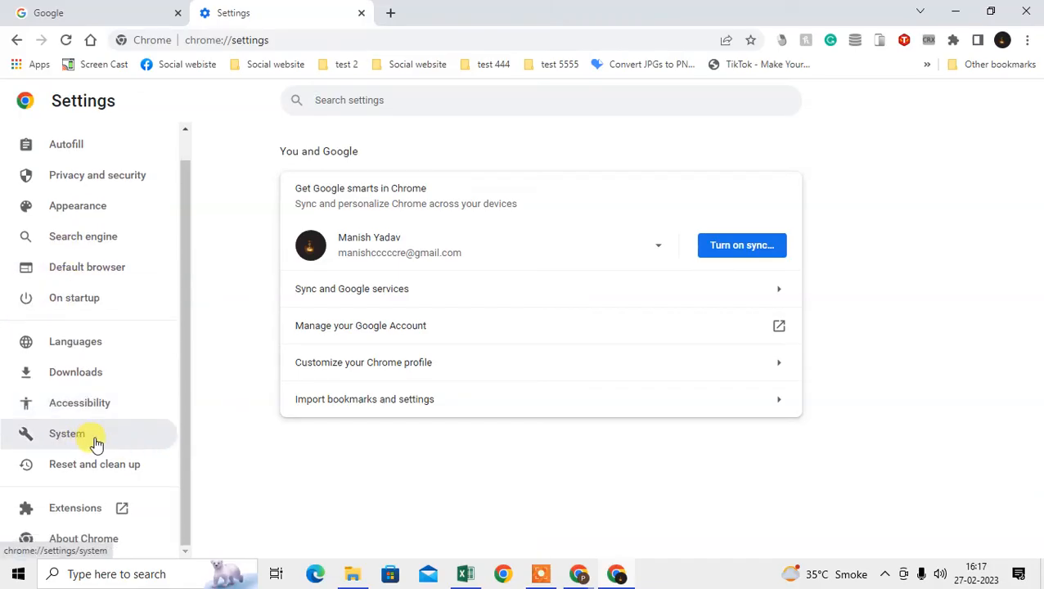
# Step: In System settings, toggle 'Use hardware acceleration when available' repeatedly, leaving it on
pyautogui.click(67, 433)
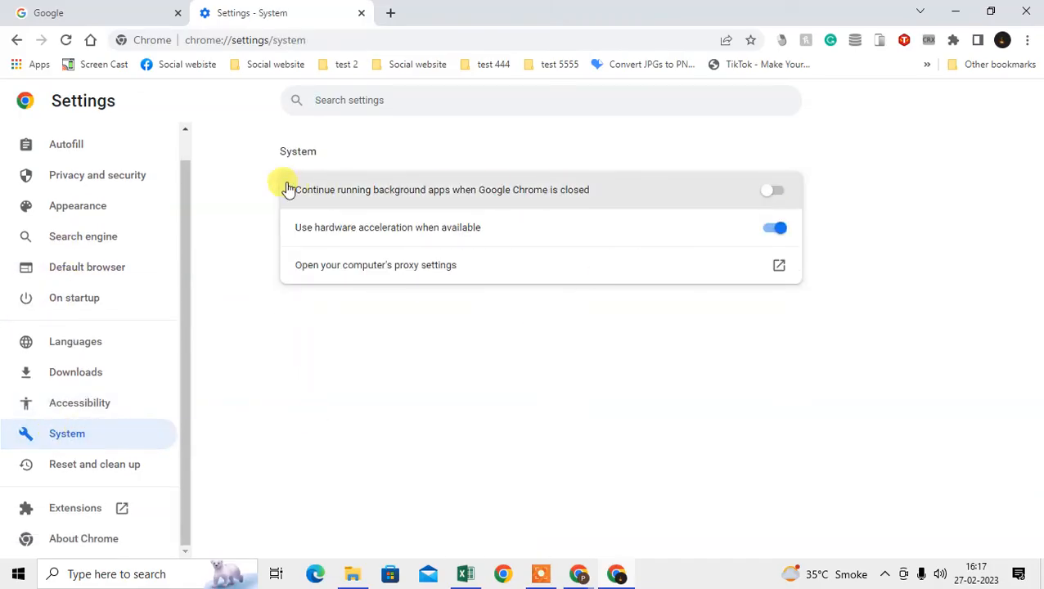
pyautogui.moveTo(281, 243)
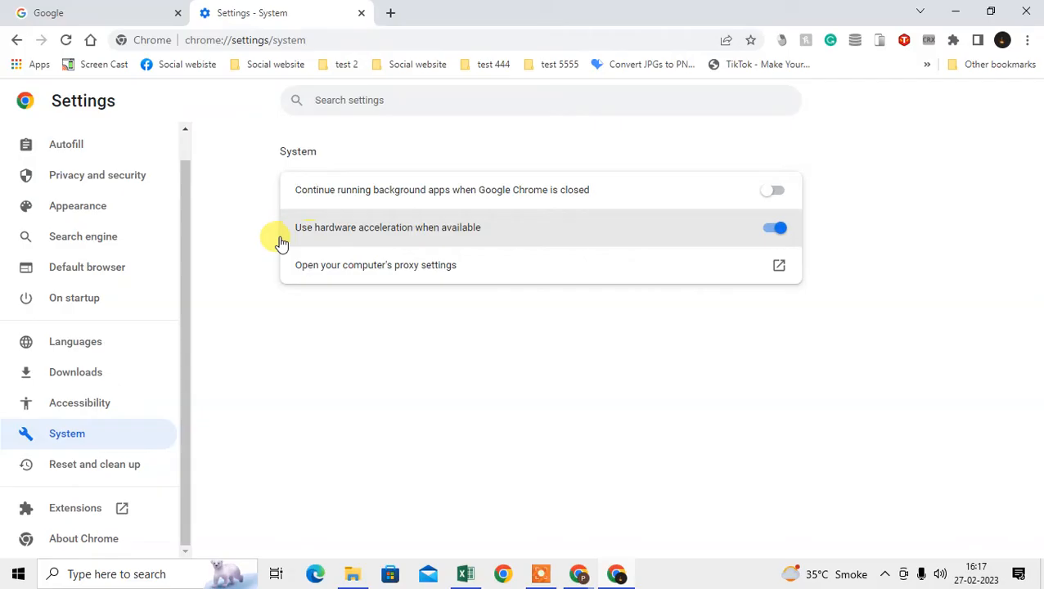
pyautogui.moveTo(618, 237)
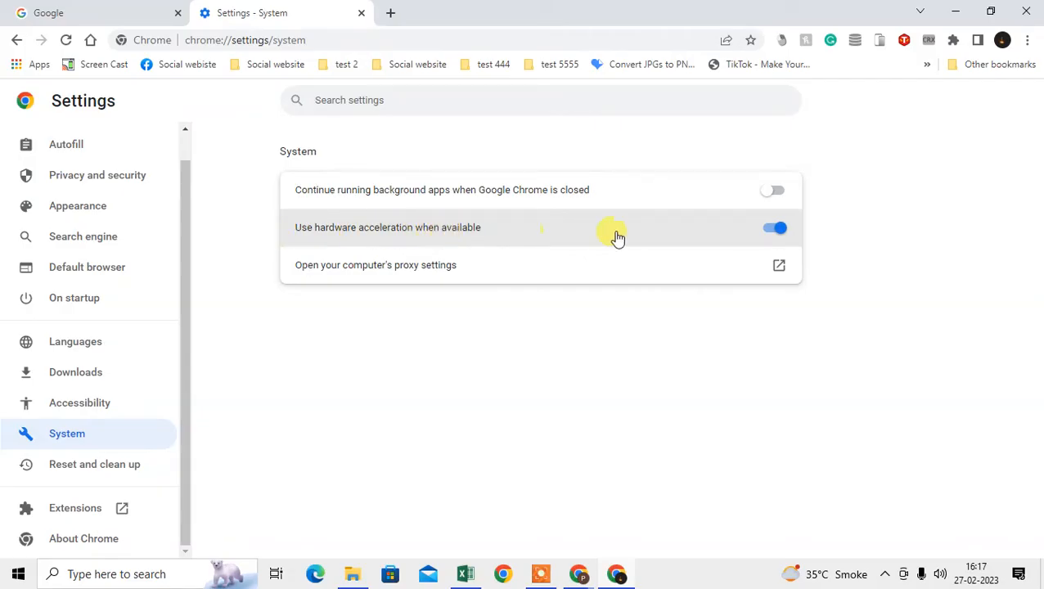
pyautogui.click(774, 228)
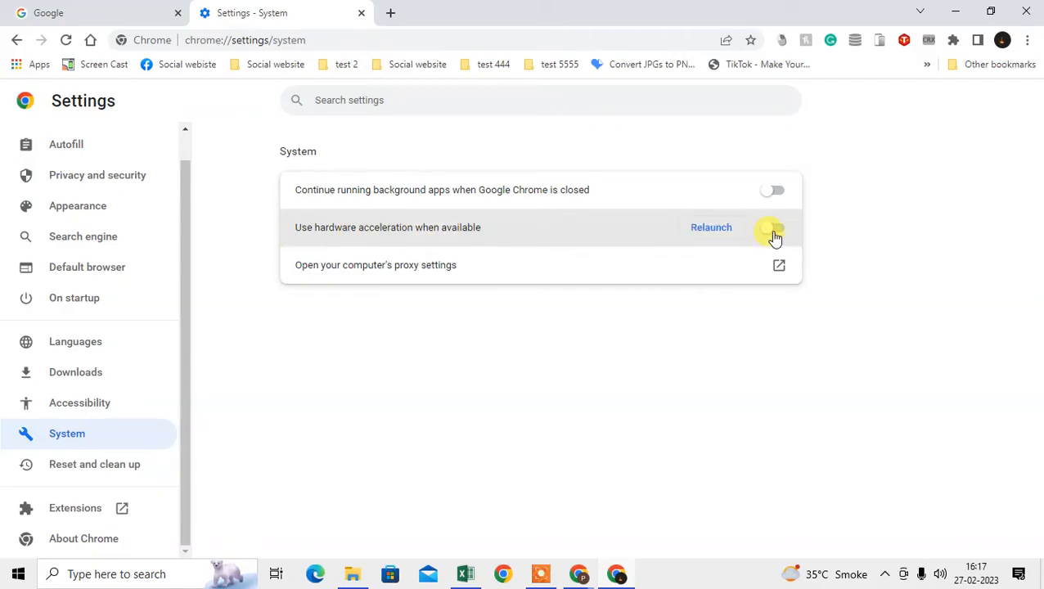
pyautogui.click(773, 228)
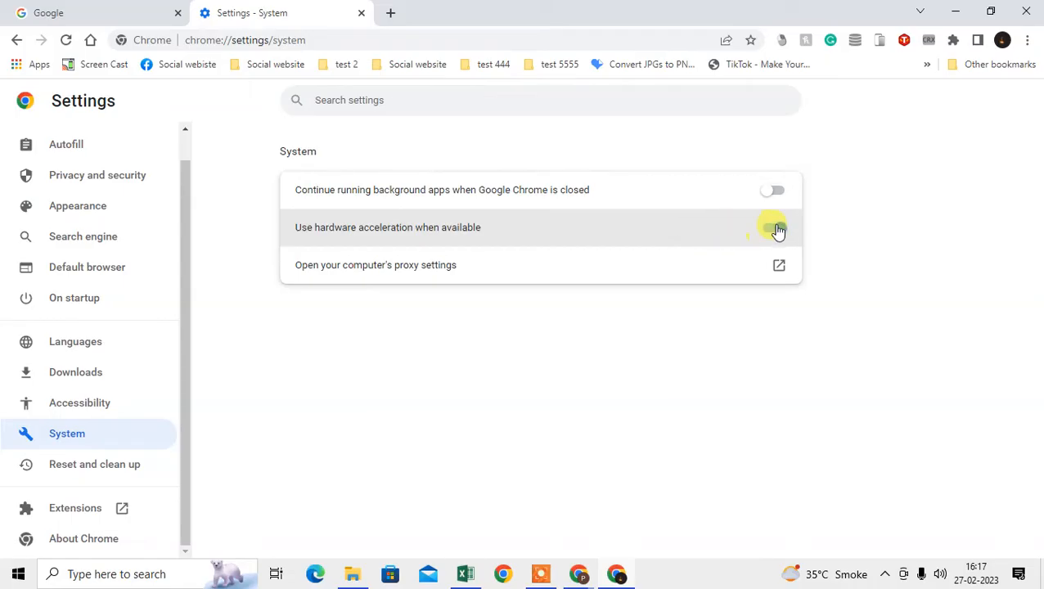
pyautogui.click(773, 228)
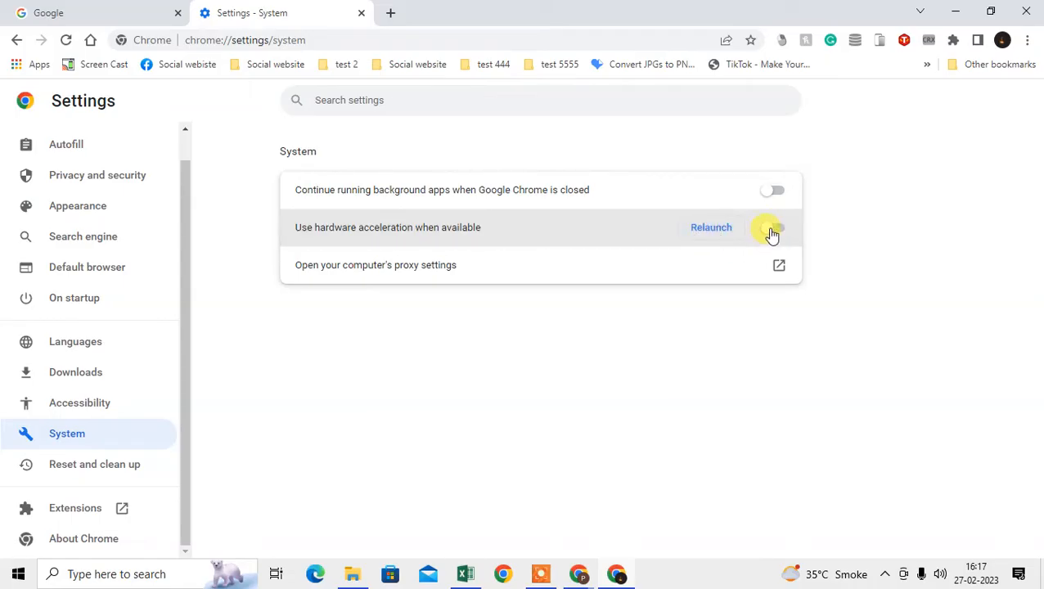
pyautogui.click(772, 228)
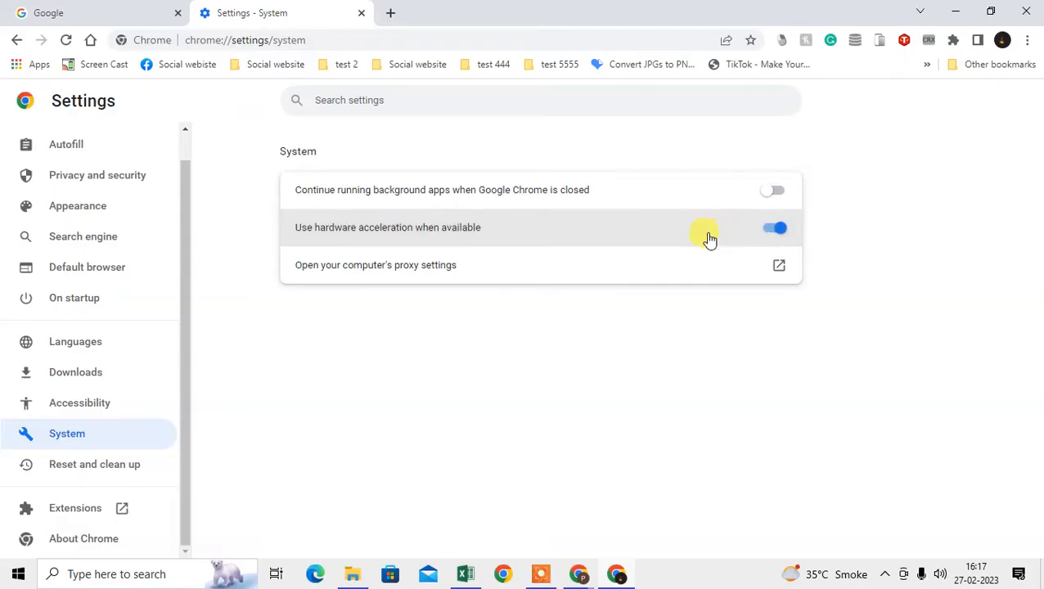
pyautogui.moveTo(722, 238)
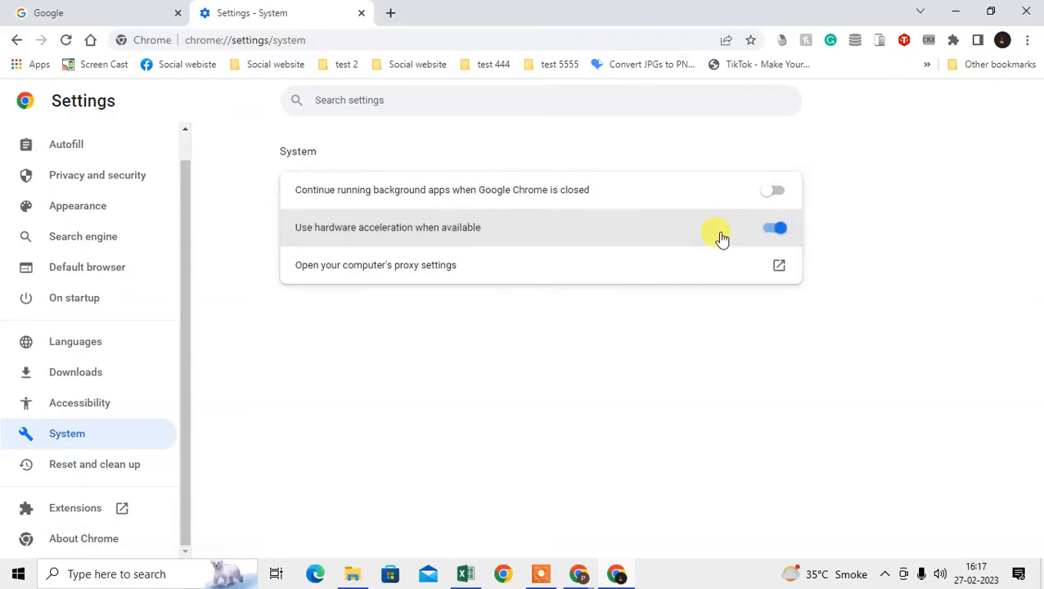
pyautogui.click(774, 227)
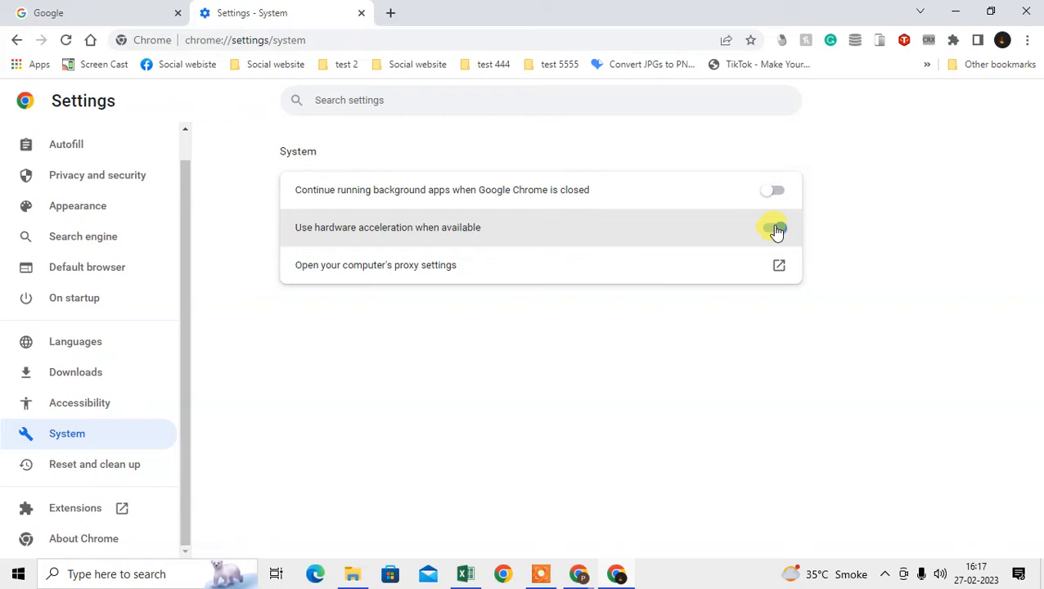
pyautogui.click(774, 227)
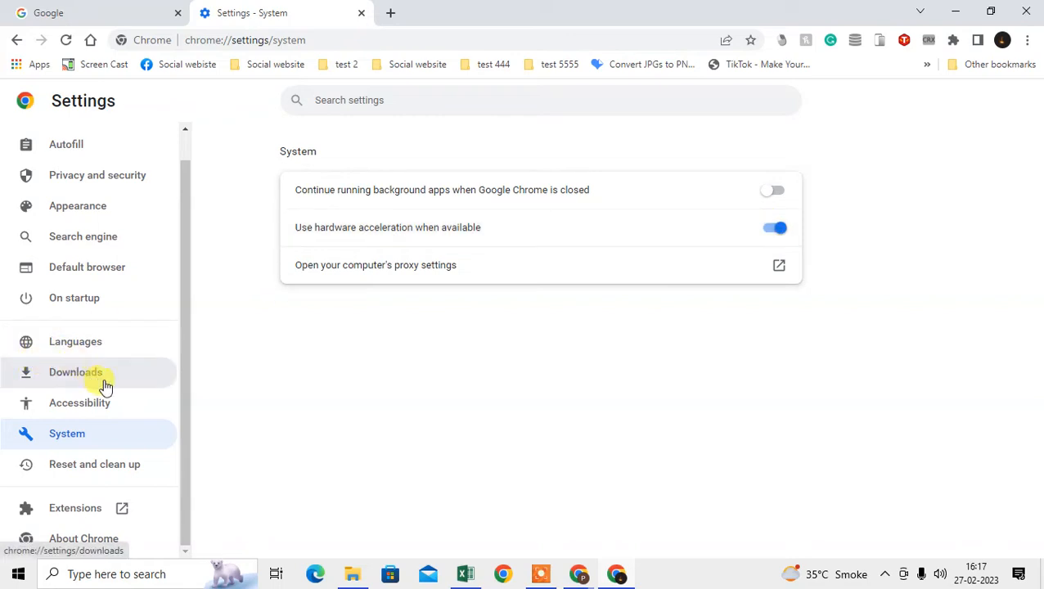
pyautogui.scroll(3)
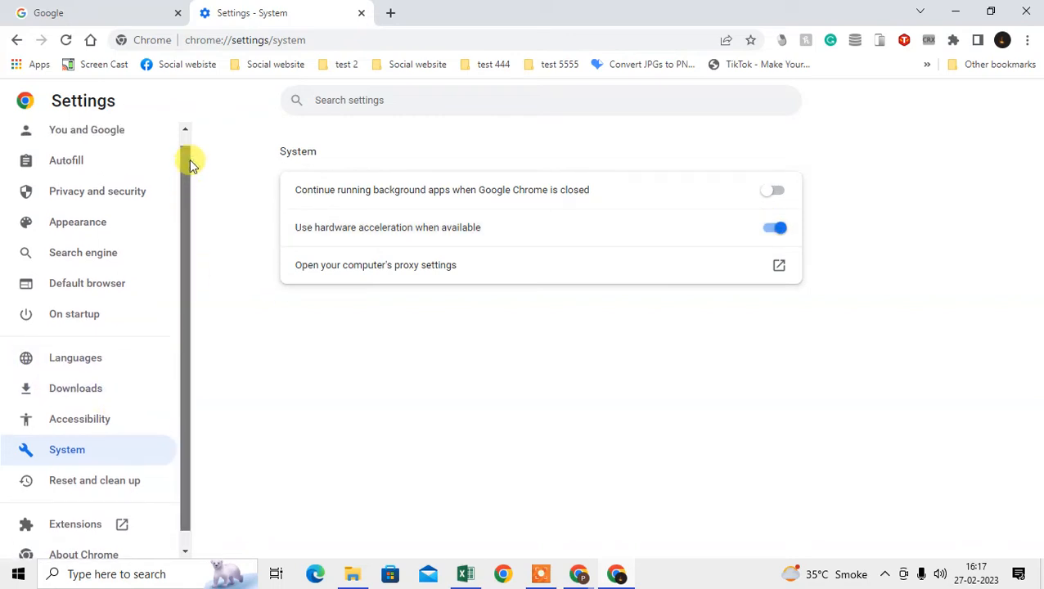
# Step: Under Reset and clean up, restore settings to their original defaults and confirm Reset settings
pyautogui.click(94, 464)
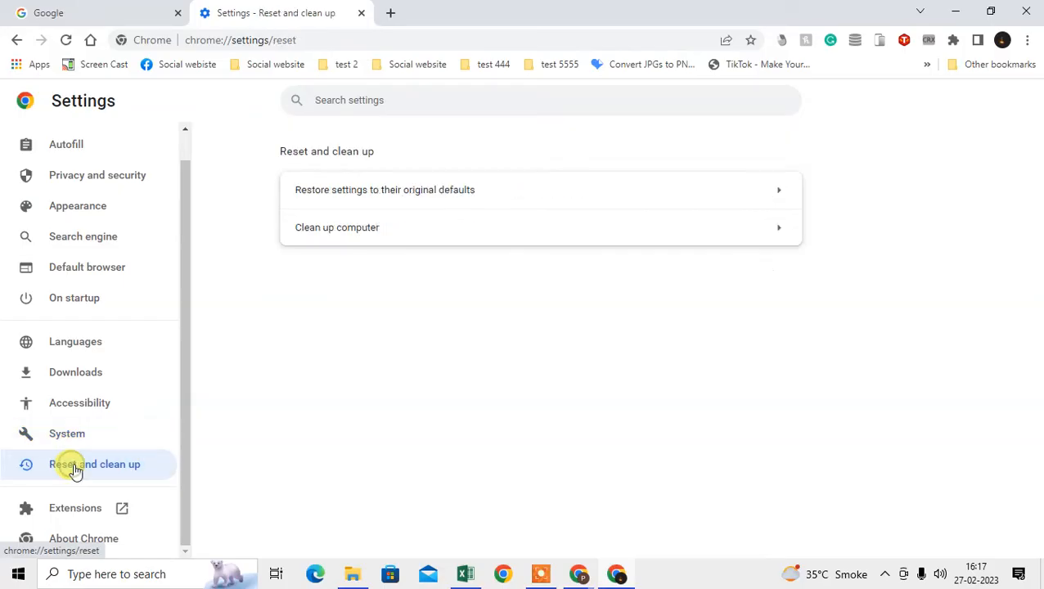
pyautogui.moveTo(427, 194)
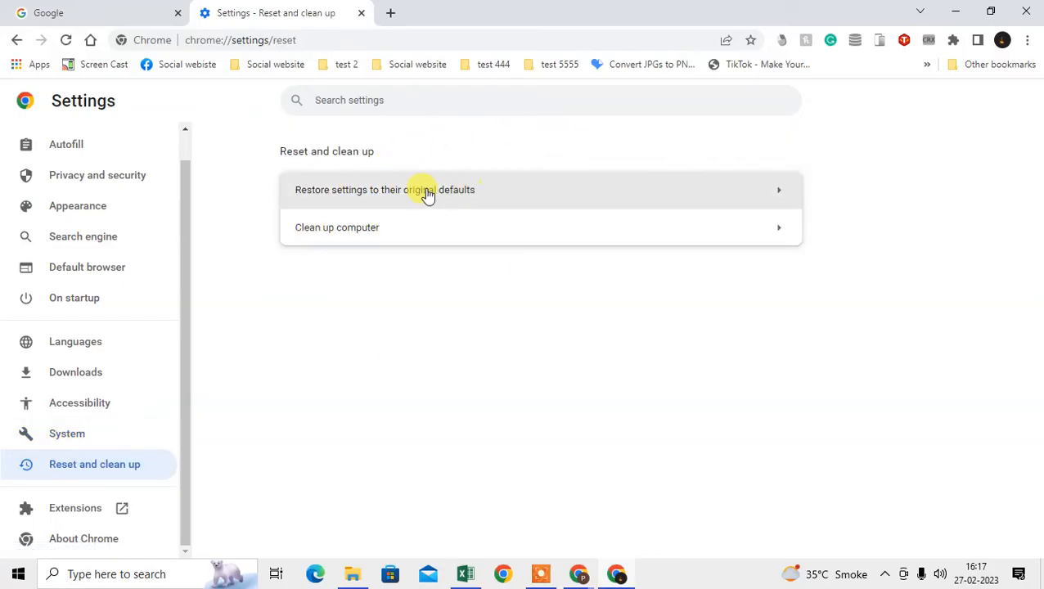
pyautogui.moveTo(503, 196)
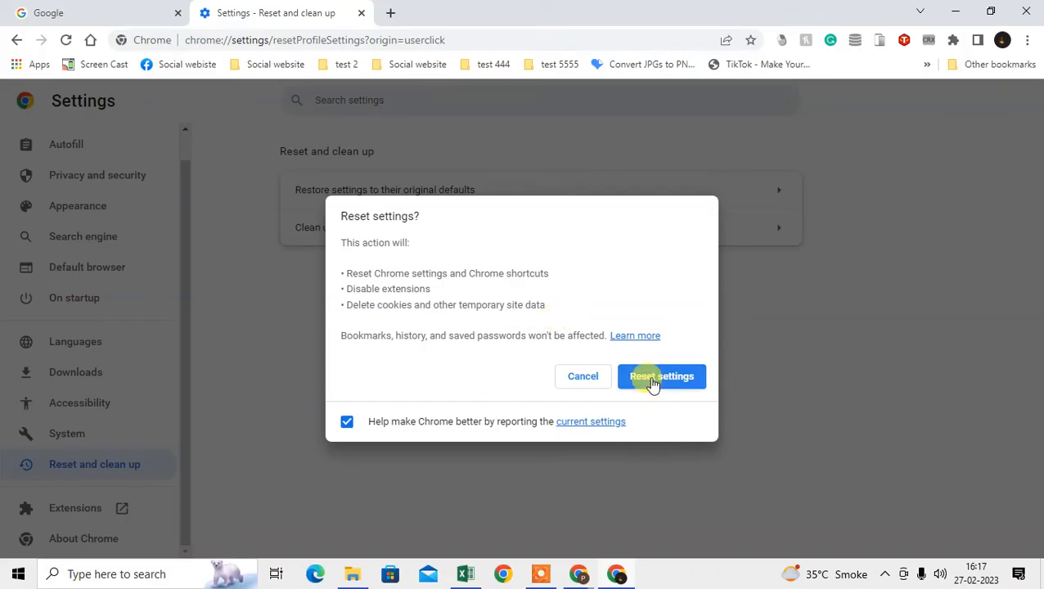
pyautogui.doubleClick(356, 335)
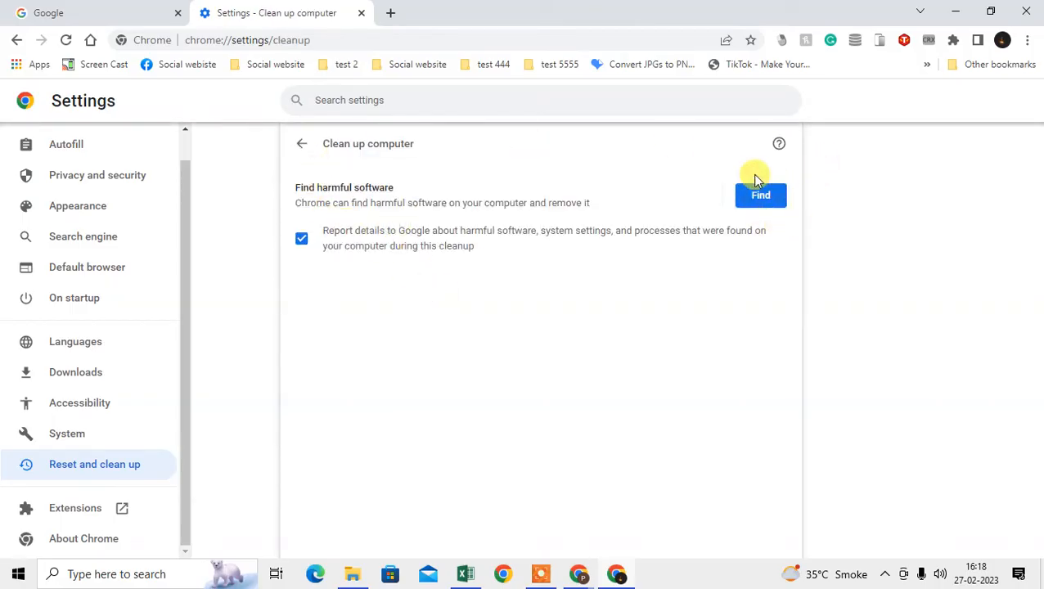
pyautogui.moveTo(306, 205)
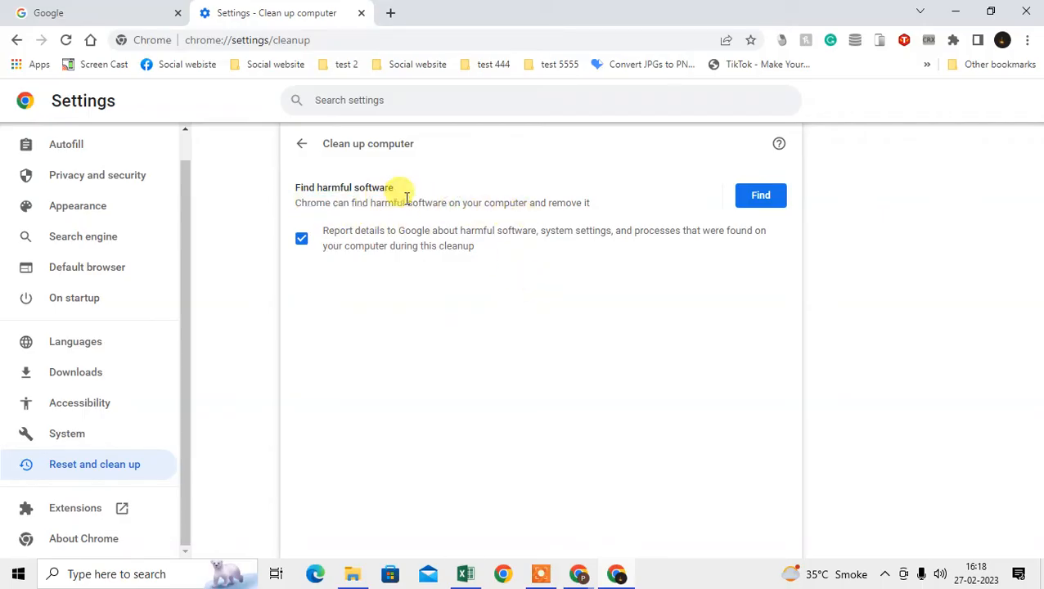
# Step: Highlight the Find harmful software description on the Clean up computer page
pyautogui.moveTo(407, 203); pyautogui.dragTo(524, 203)
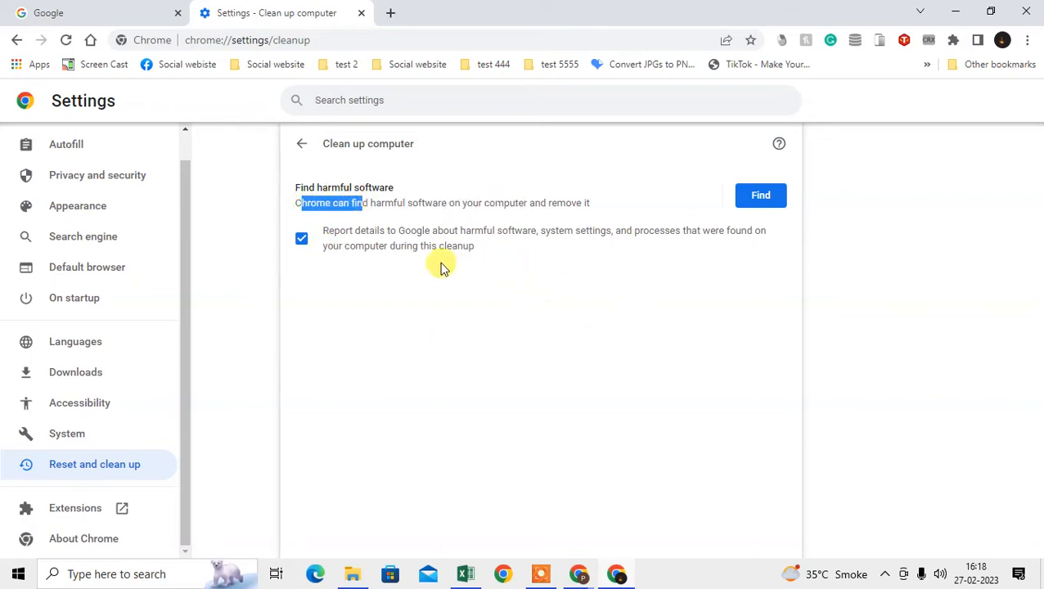
pyautogui.moveTo(615, 293)
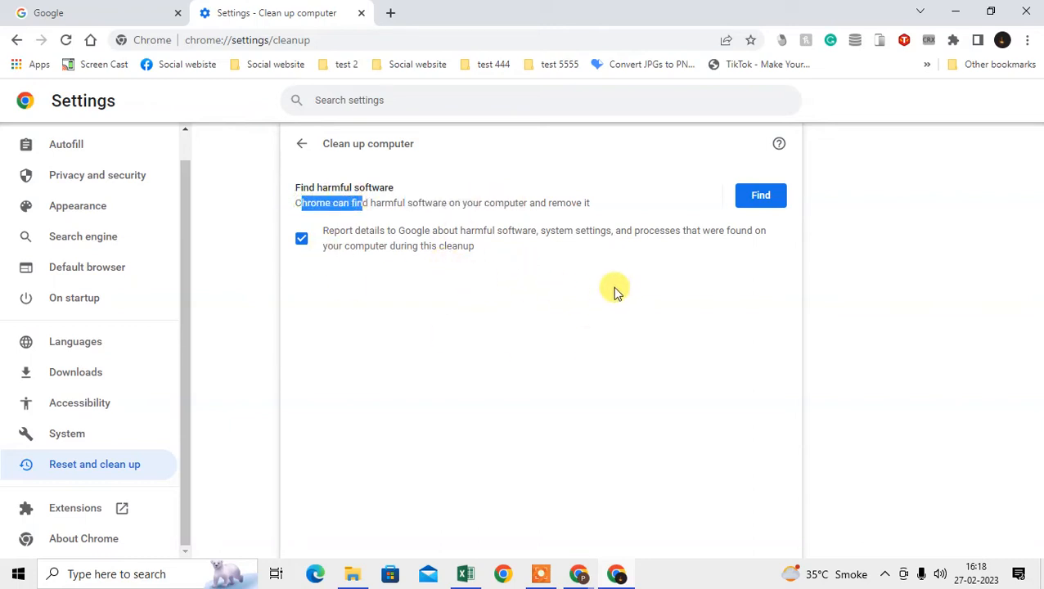
pyautogui.moveTo(389, 14)
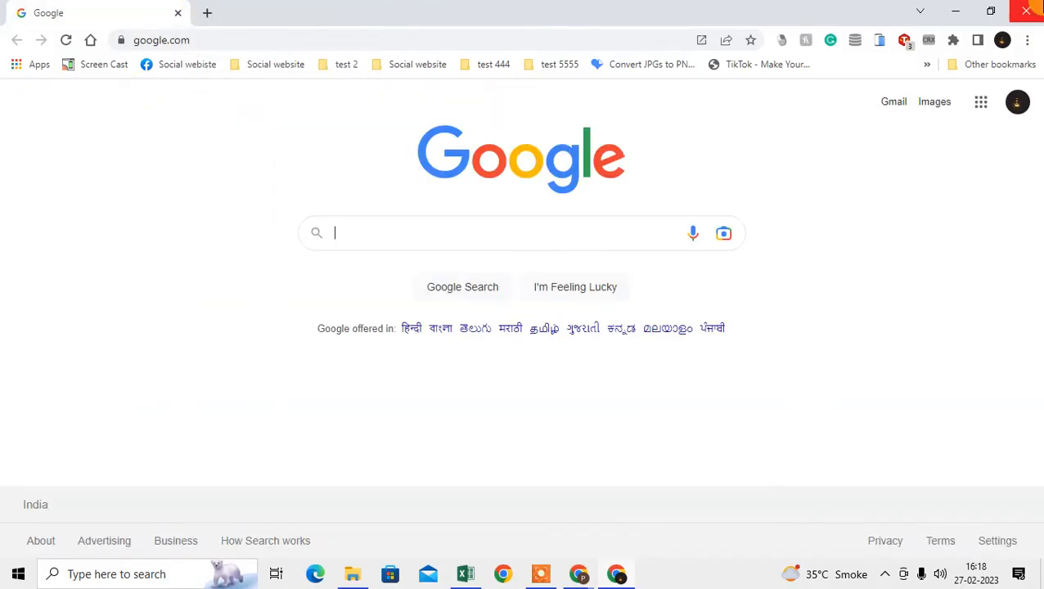
pyautogui.moveTo(1030, 13)
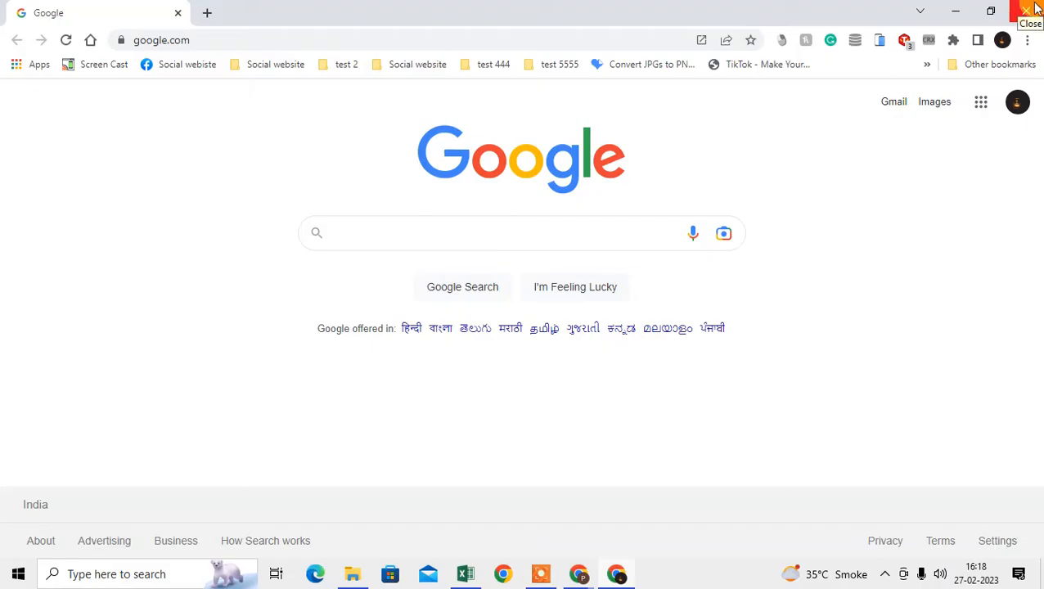
# Step: Close the Chrome window with the top-right X button
pyautogui.click(1028, 11)
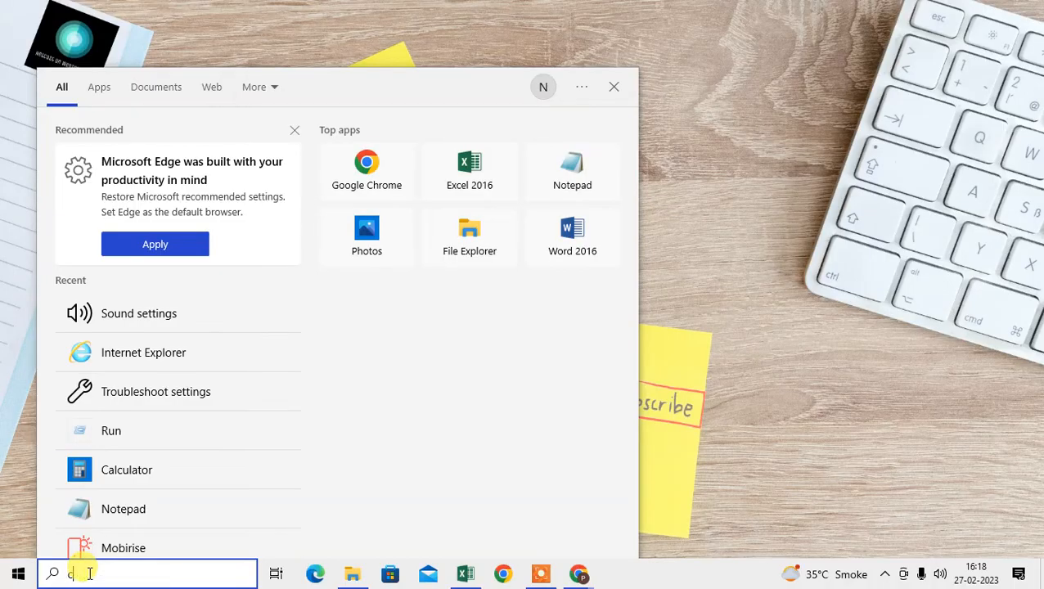
# Step: Search Windows for Chrome and open the Start Menu Programs folder holding its shortcut
pyautogui.write('alculator')
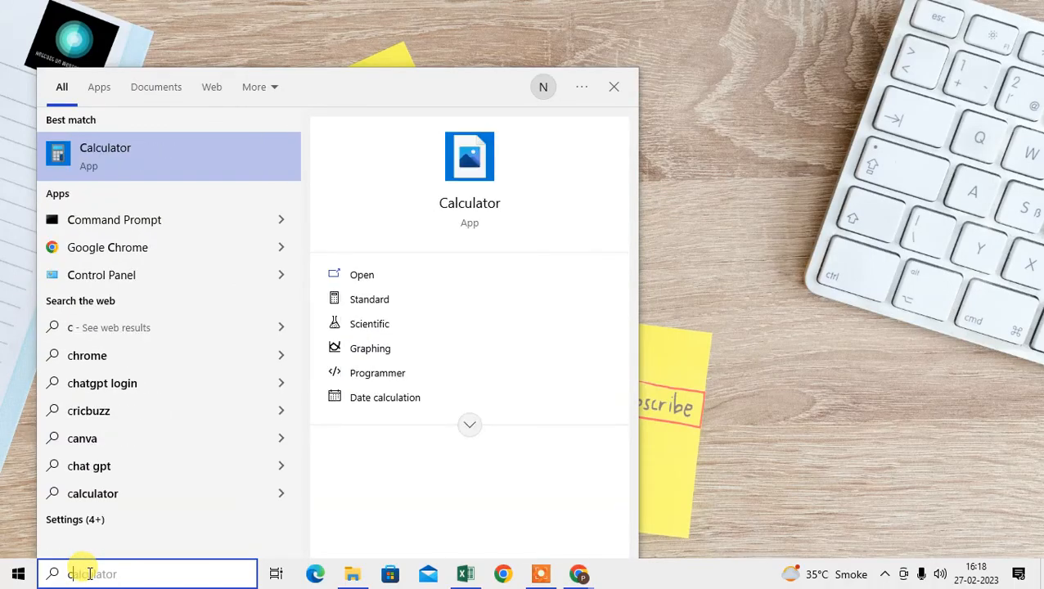
pyautogui.write('crome')
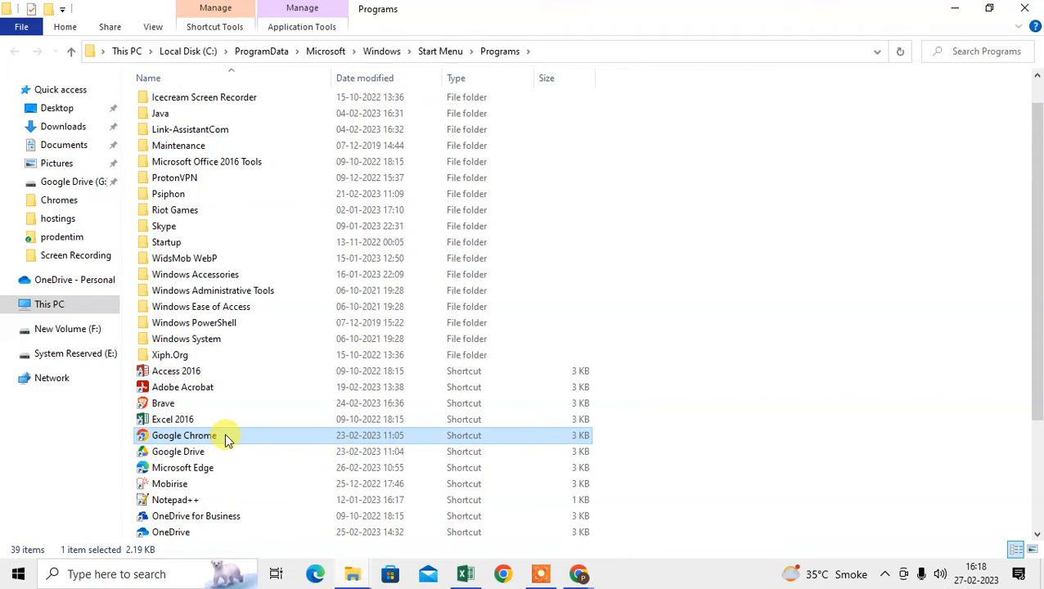
pyautogui.moveTo(217, 443)
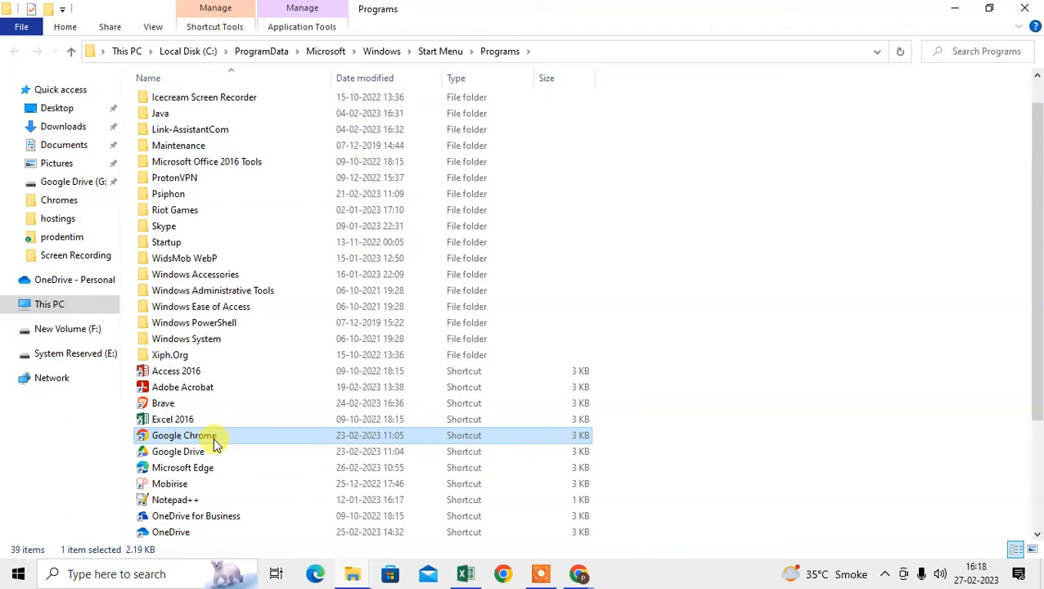
# Step: Open Properties for the Google Chrome shortcut from its right-click menu
pyautogui.rightClick(183, 434)
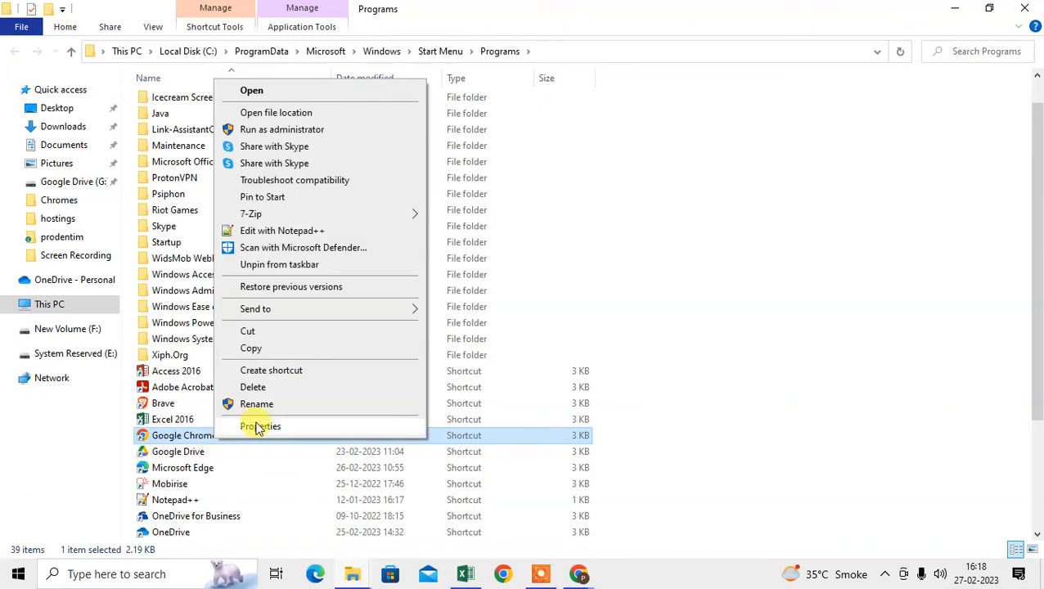
pyautogui.click(261, 426)
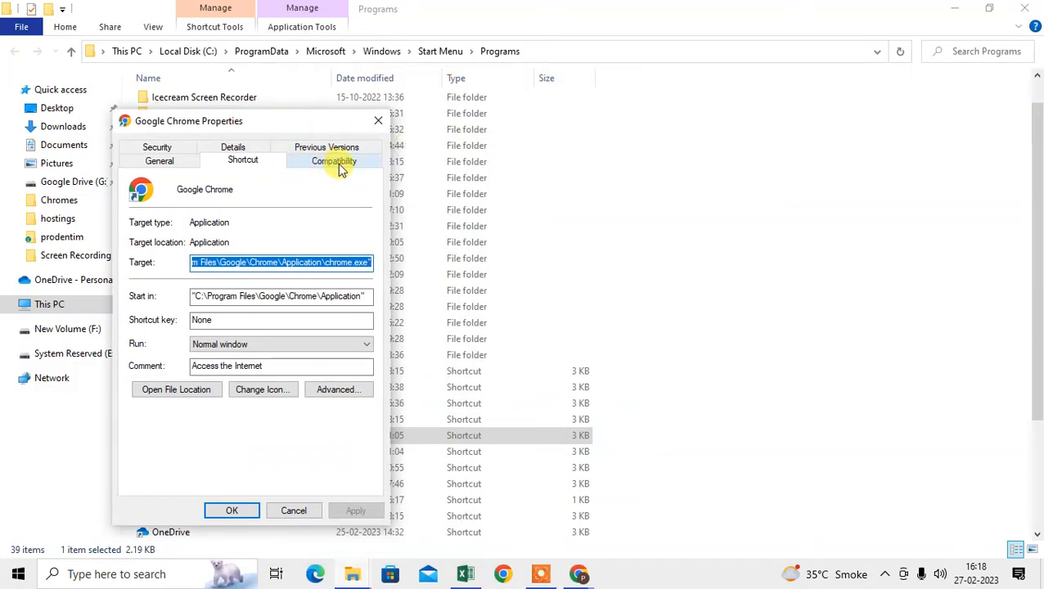
# Step: Try Windows 8 compatibility mode on the Chrome shortcut, then untick it and confirm
pyautogui.click(334, 160)
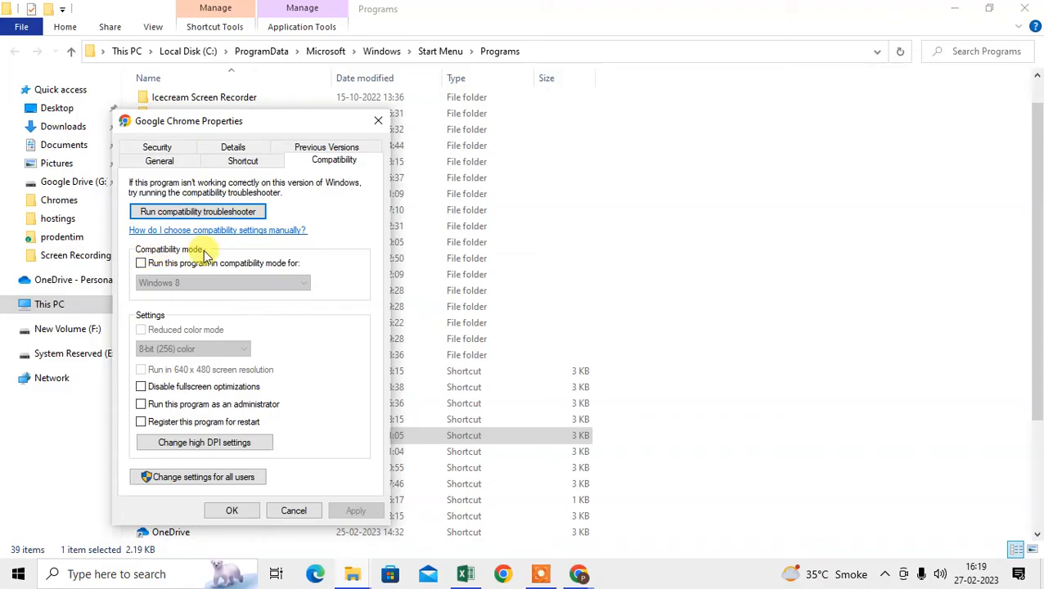
pyautogui.click(141, 263)
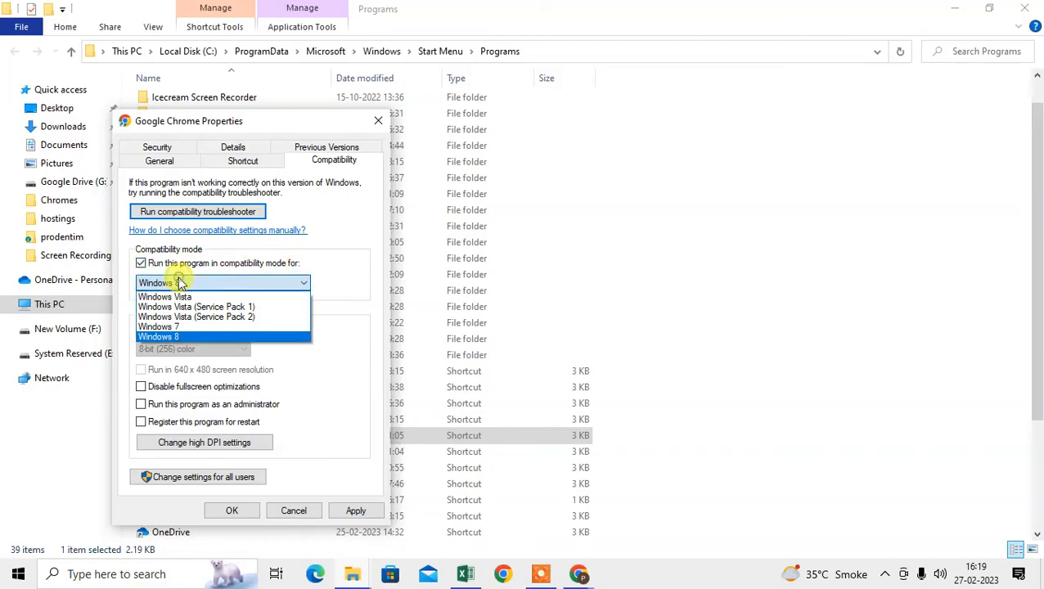
pyautogui.click(158, 336)
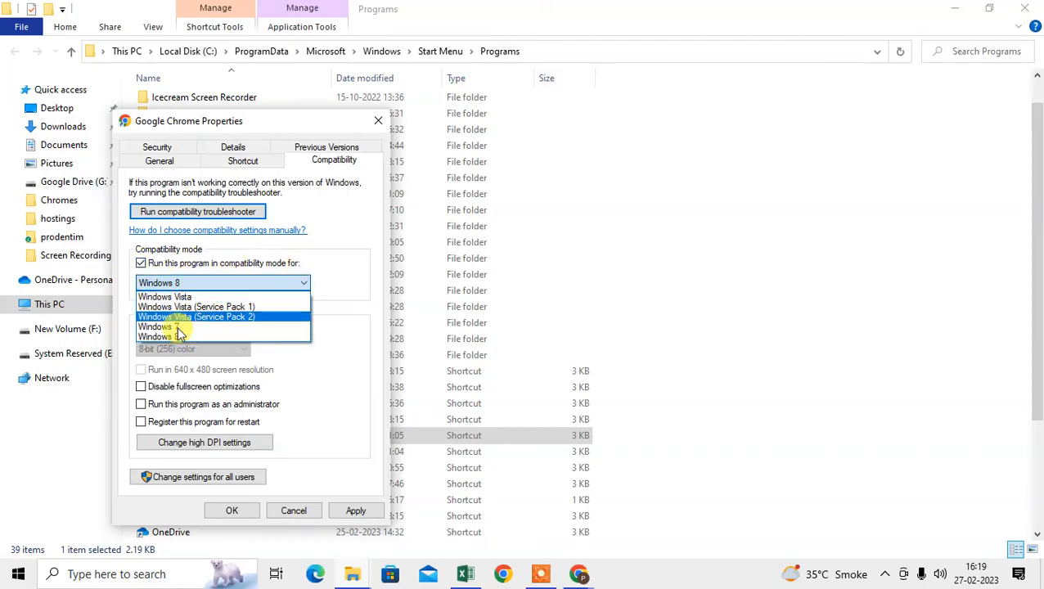
pyautogui.moveTo(192, 336)
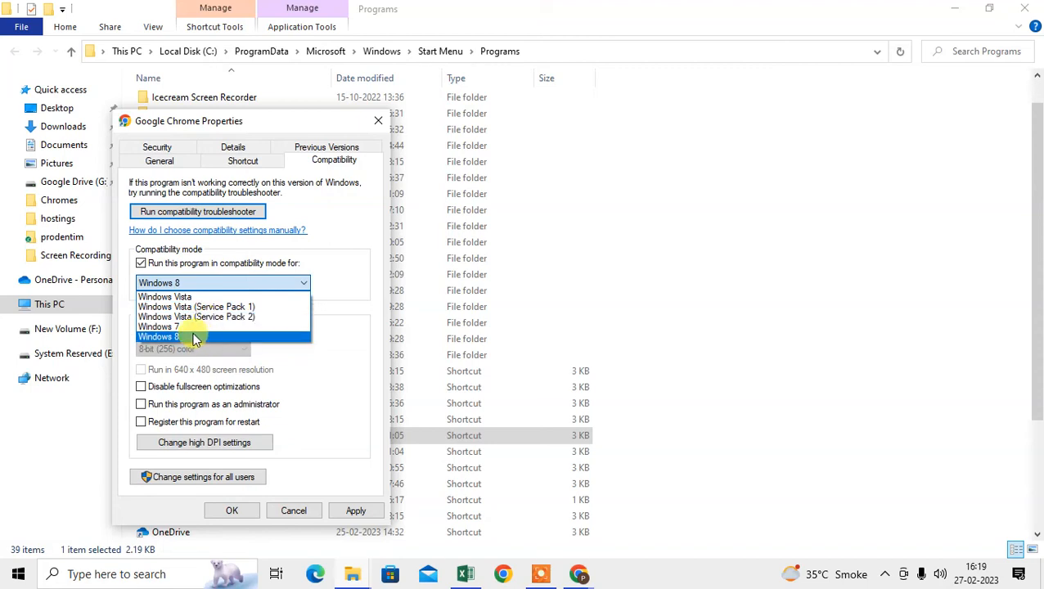
pyautogui.moveTo(197, 306)
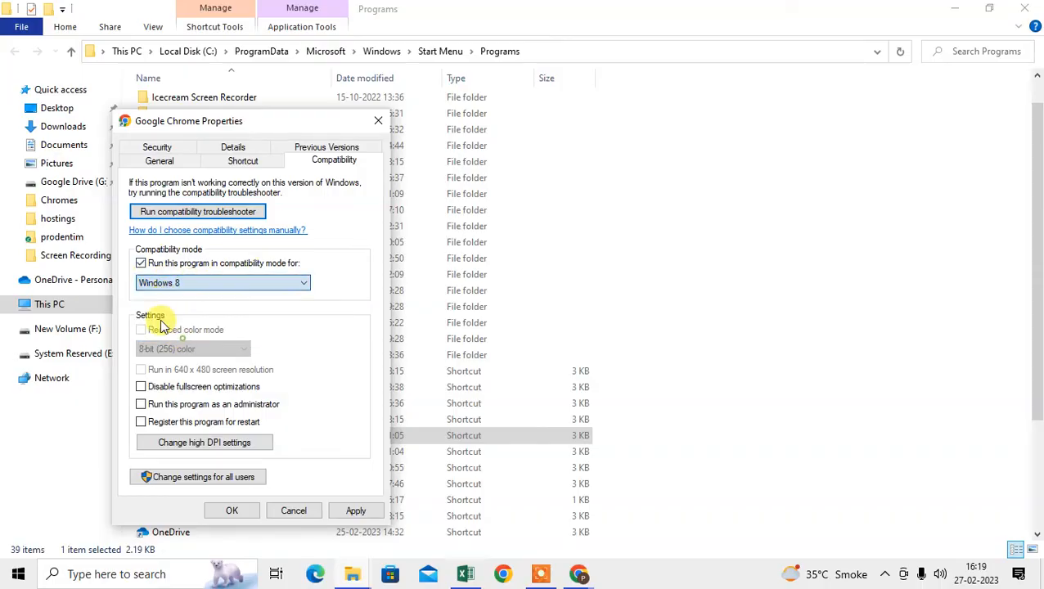
pyautogui.click(222, 282)
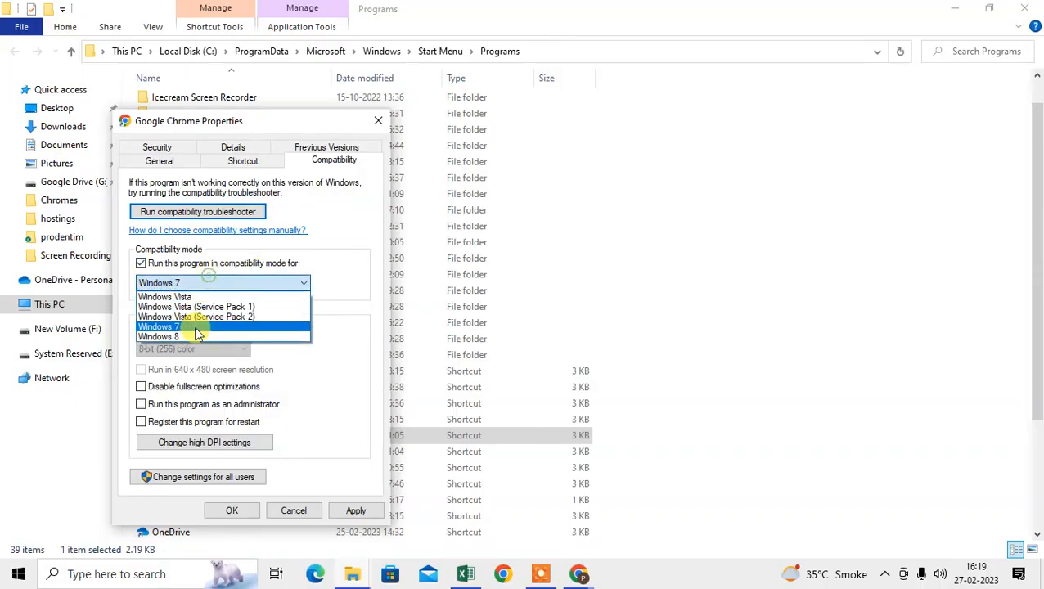
pyautogui.click(158, 336)
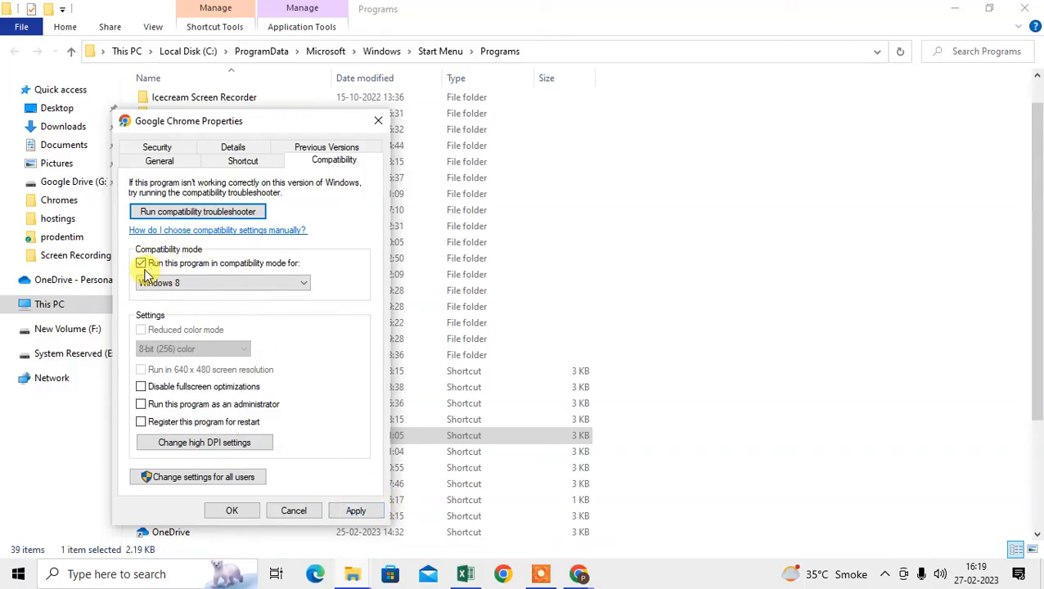
pyautogui.click(141, 263)
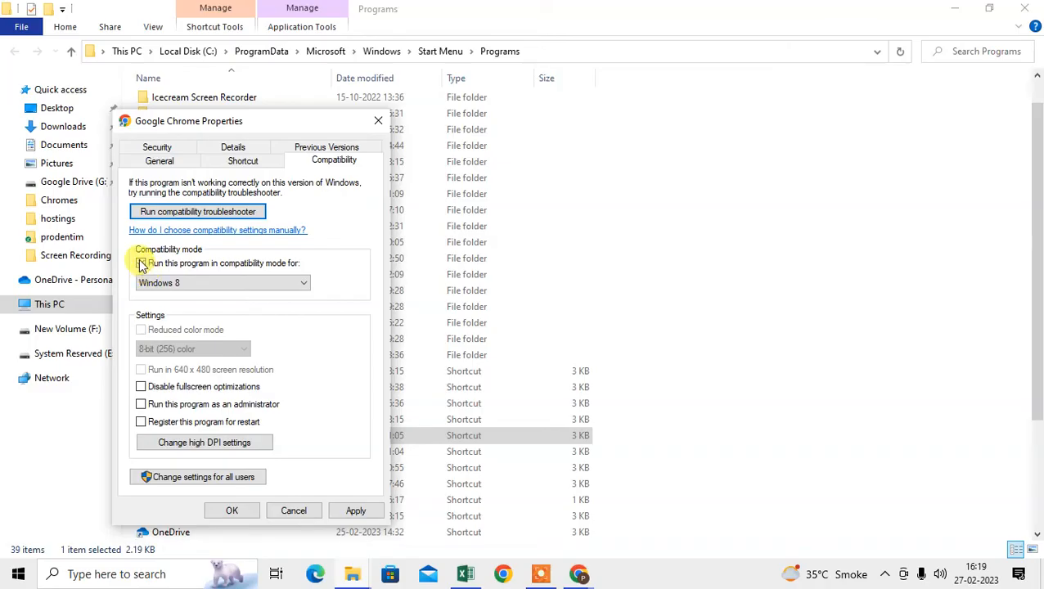
pyautogui.click(141, 262)
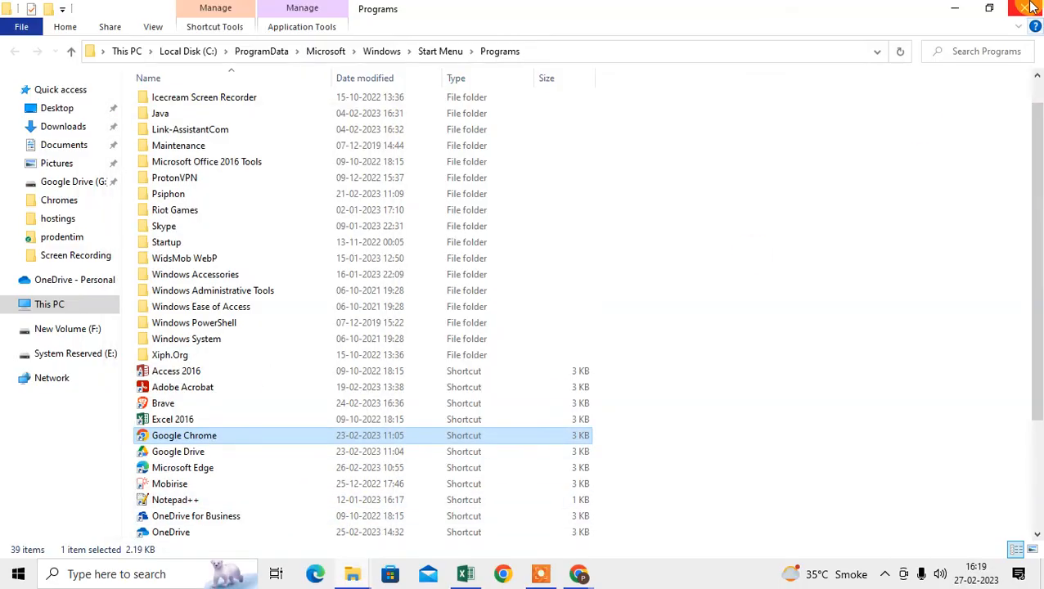
# Step: Search 'con' to reach Control Panel's Uninstall a program list and right-click Google Chrome
pyautogui.click(1031, 8)
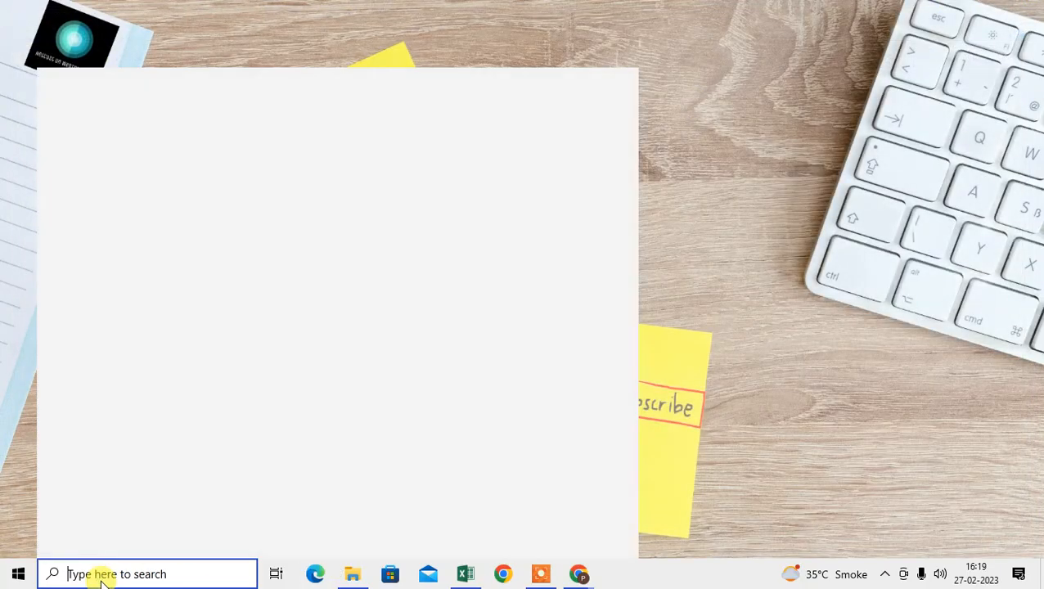
pyautogui.click(148, 574)
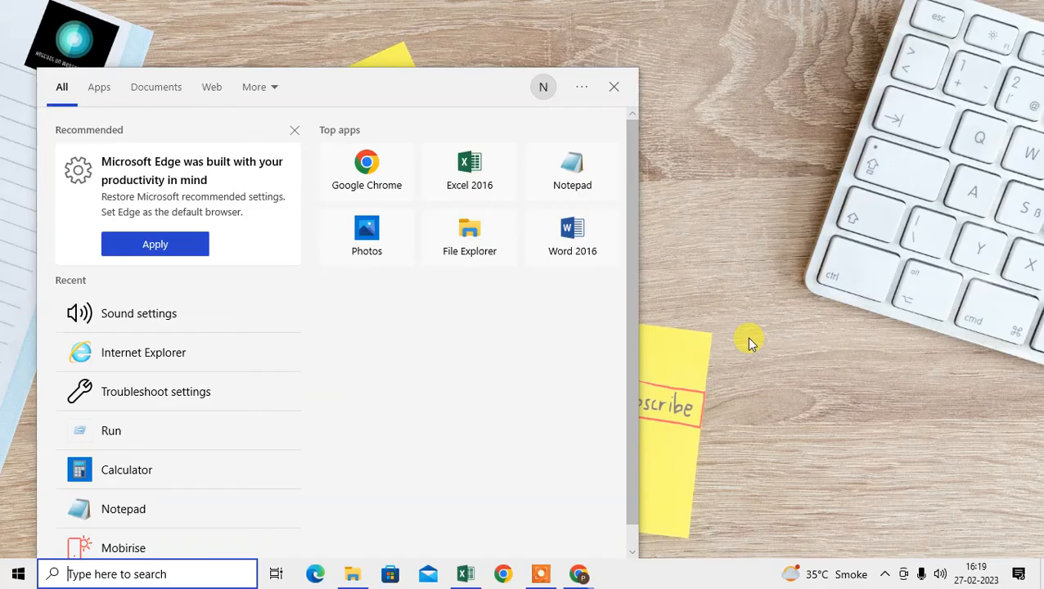
pyautogui.write('un')
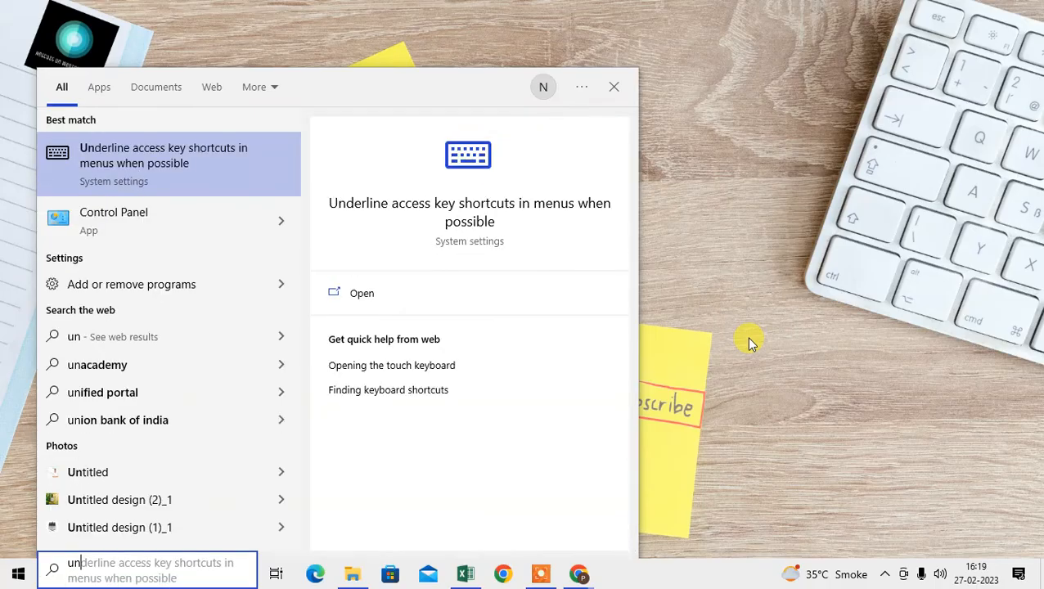
pyautogui.write('con')
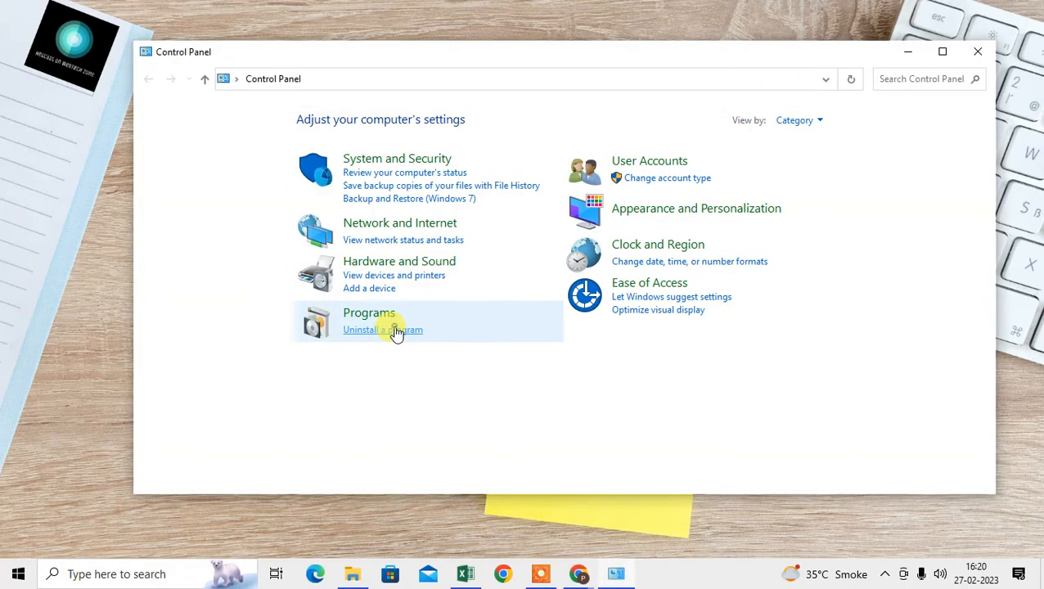
pyautogui.click(383, 330)
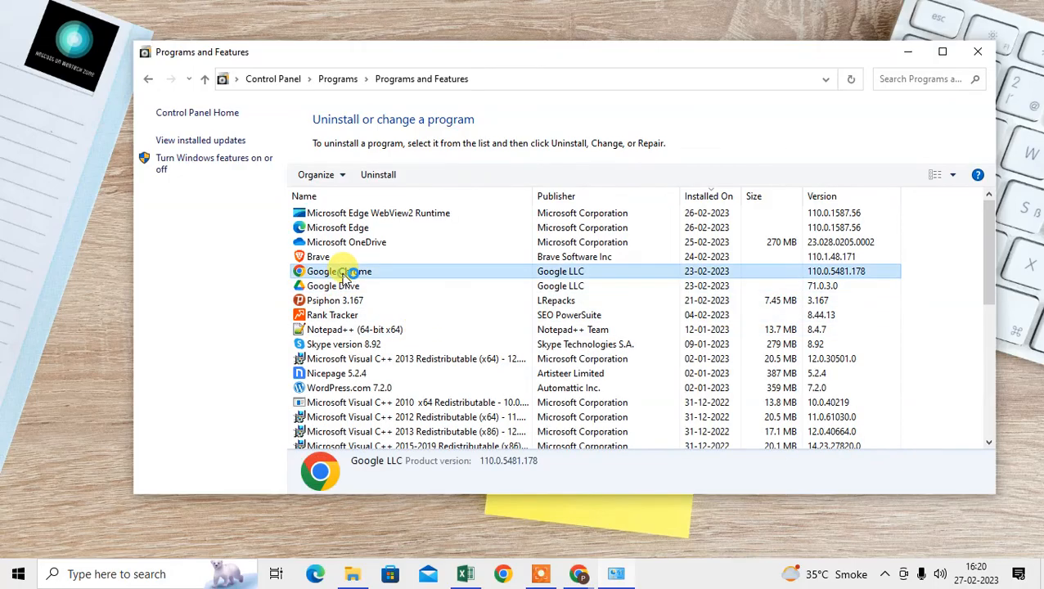
pyautogui.rightClick(339, 271)
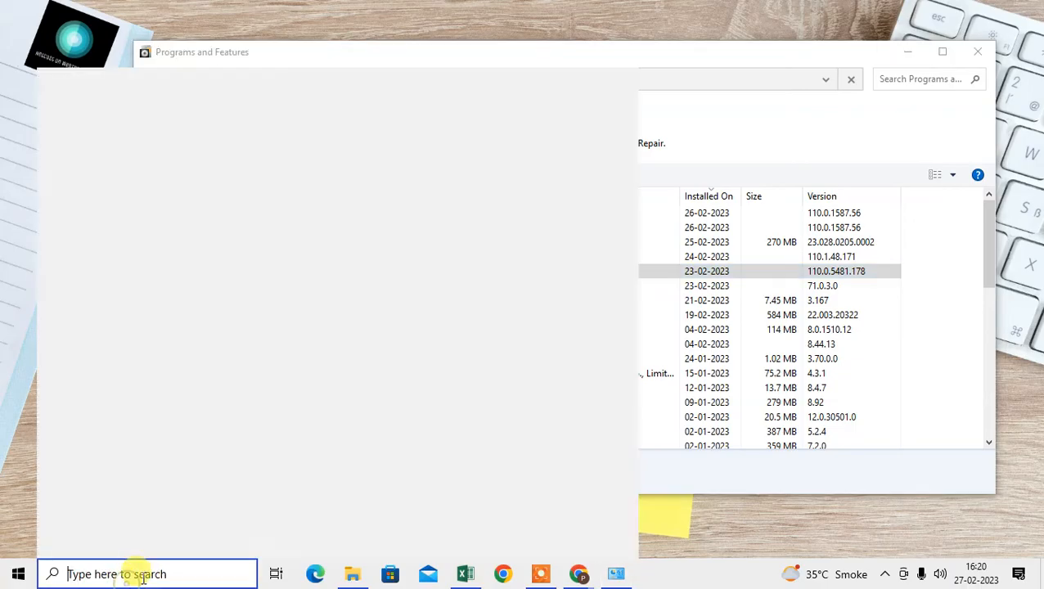
# Step: Search 'inter' in Windows Search to launch Microsoft Edge
pyautogui.write('inter')
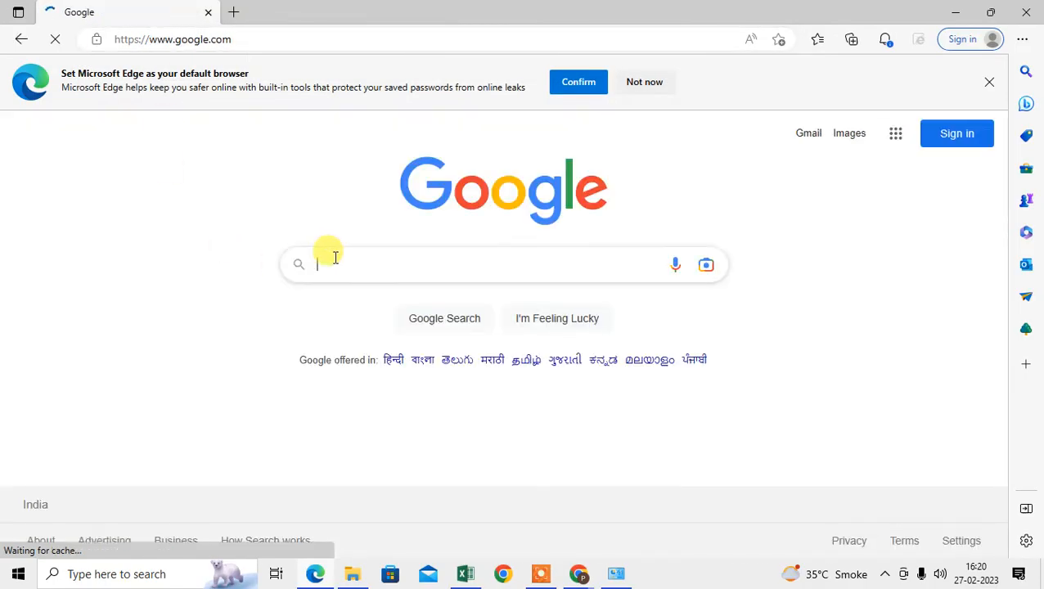
# Step: Google 'crome download' in Edge and open the Google Chrome Web Browser download page
pyautogui.click(490, 264)
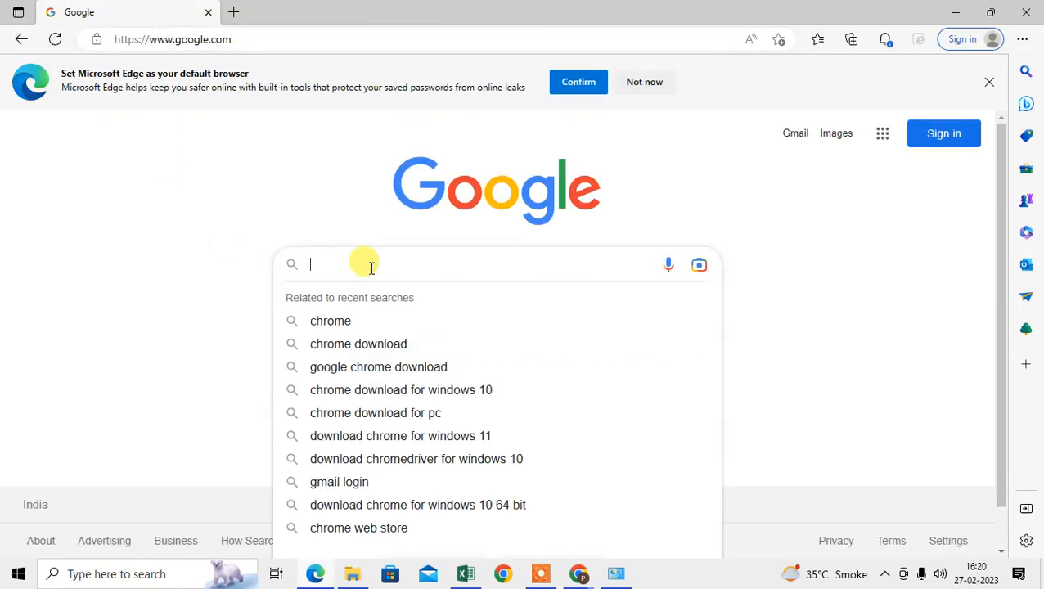
pyautogui.write('crome download')
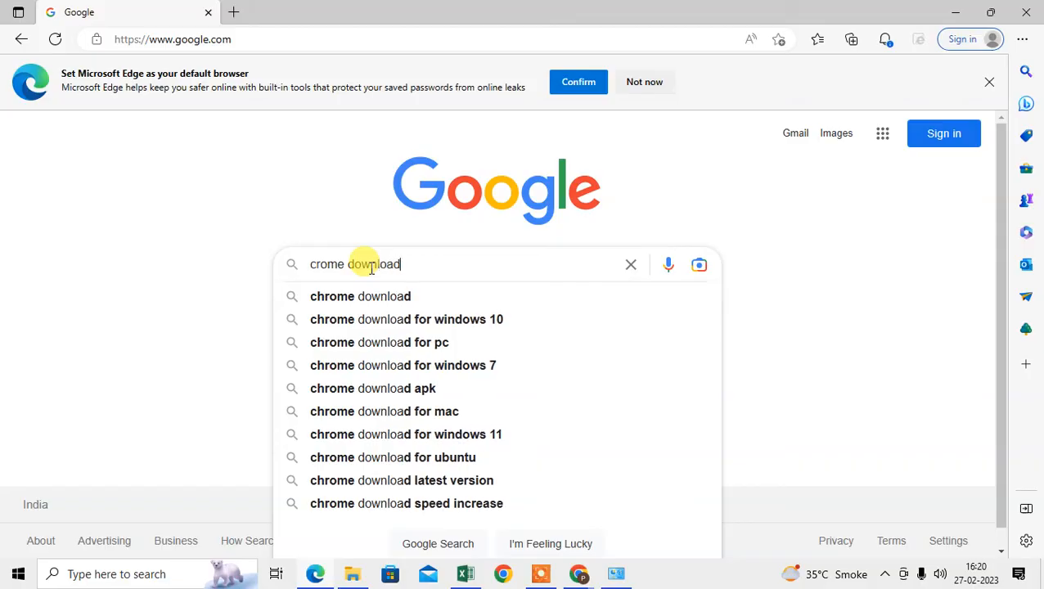
pyautogui.press('Return')
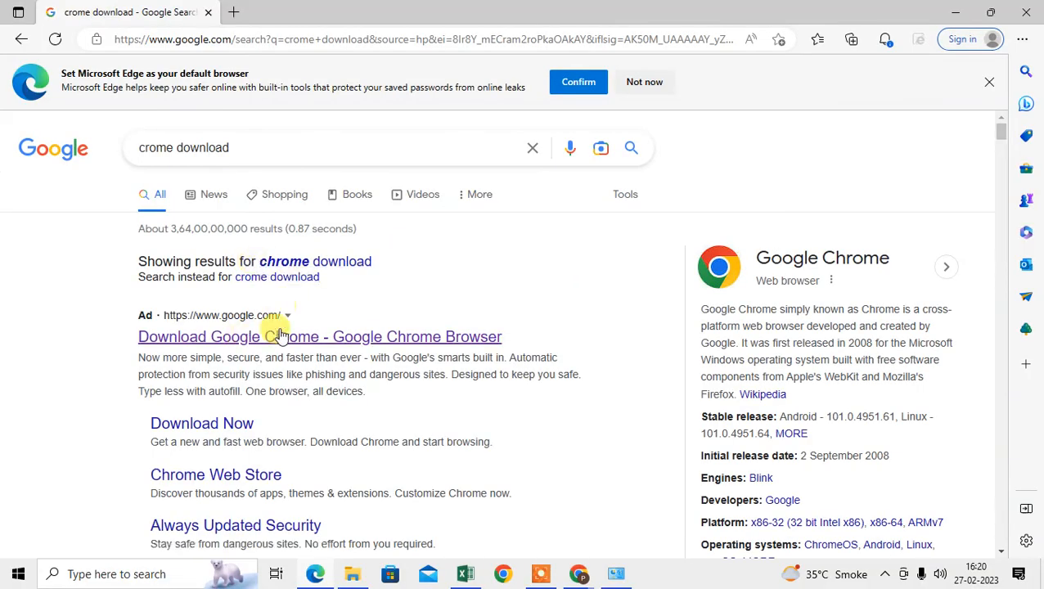
pyautogui.scroll(-3)
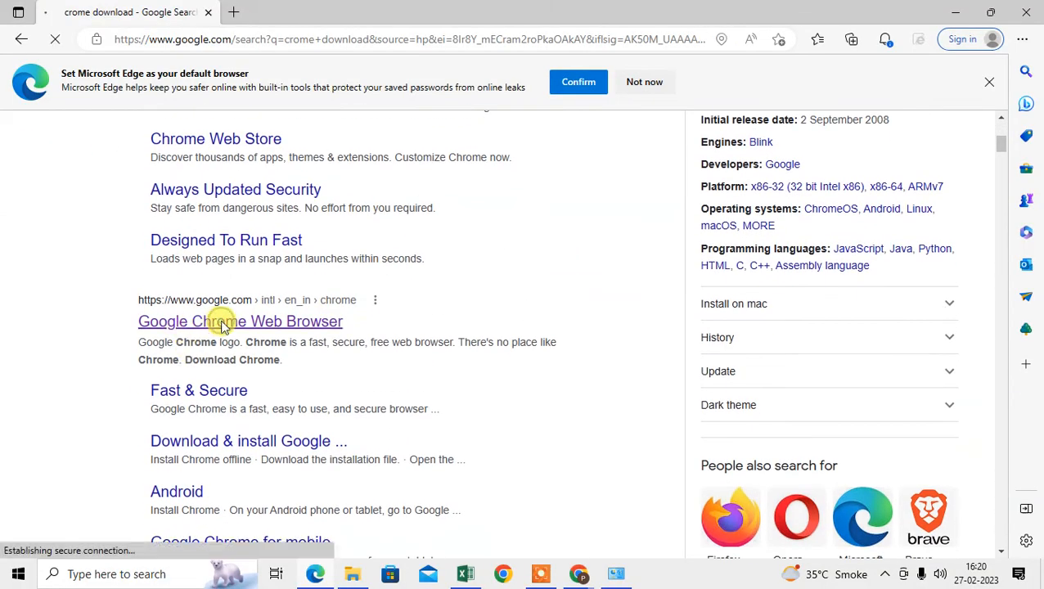
pyautogui.click(239, 321)
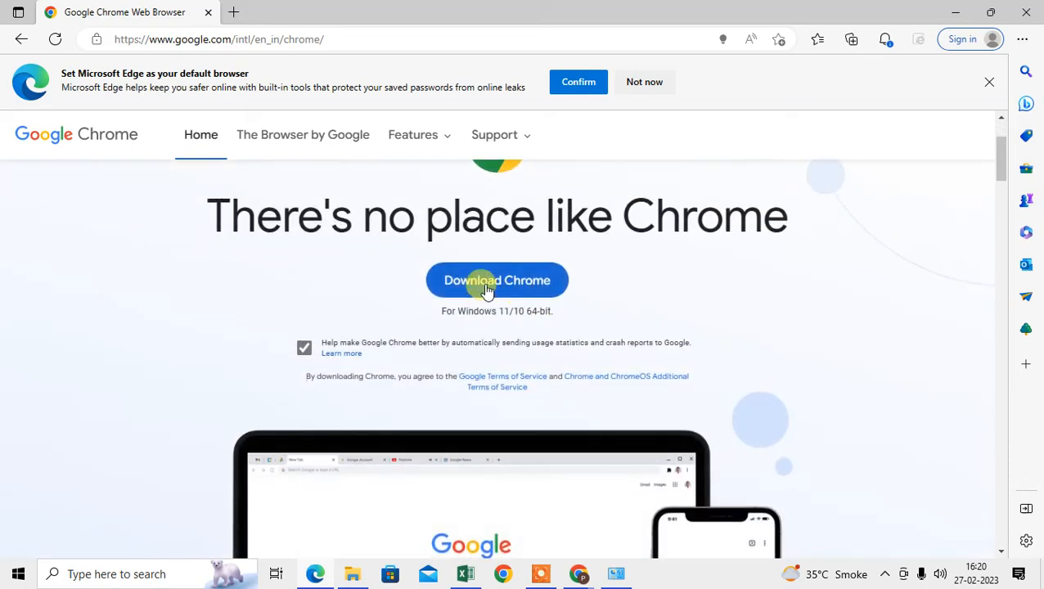
pyautogui.moveTo(1026, 39)
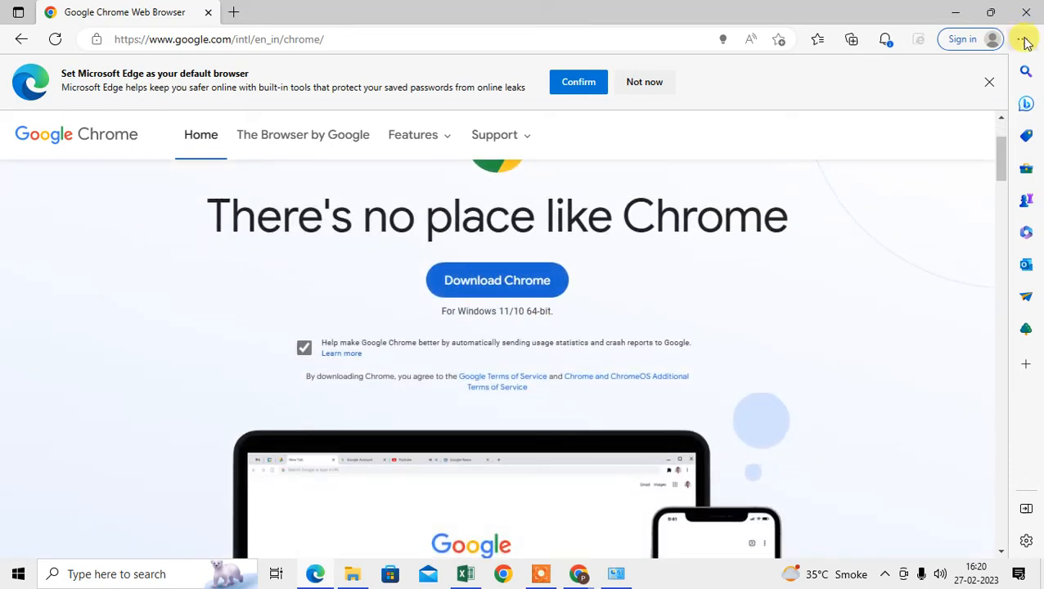
pyautogui.moveTo(946, 155)
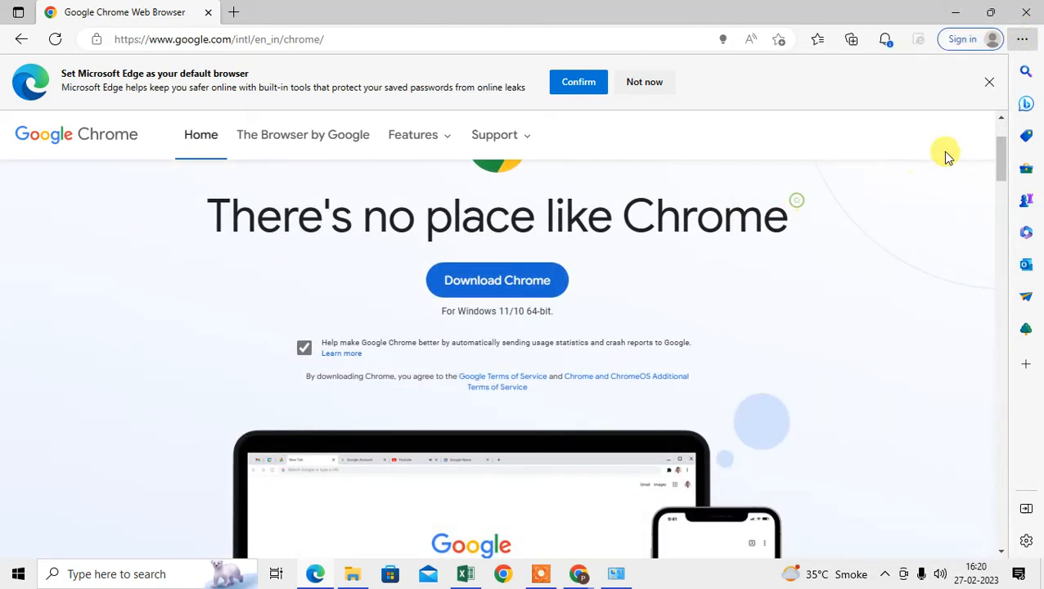
pyautogui.click(850, 38)
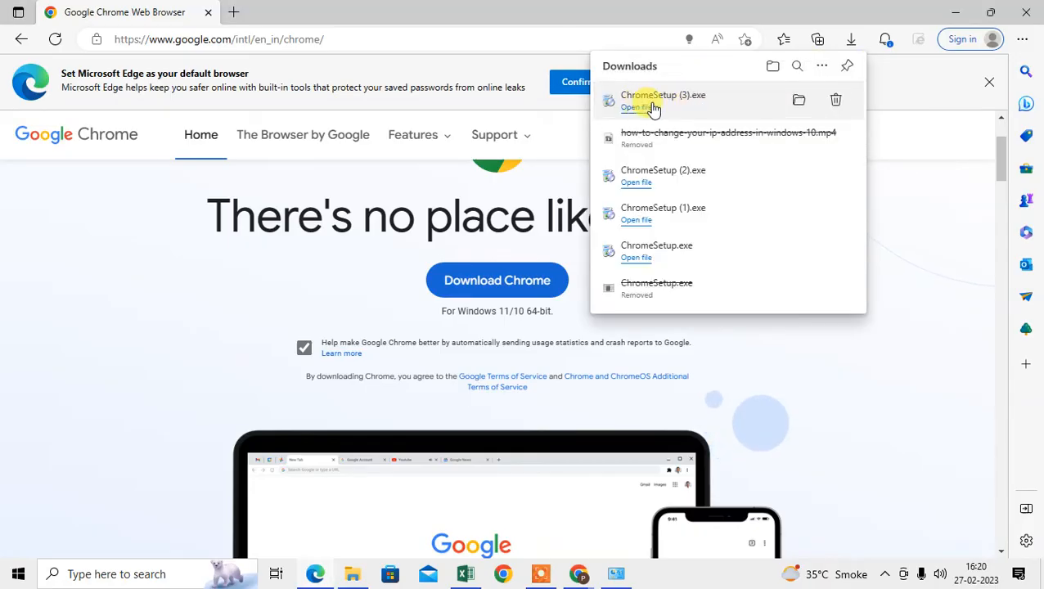
# Step: Run the downloaded ChromeSetup (3).exe installer from Edge's downloads list
pyautogui.click(412, 134)
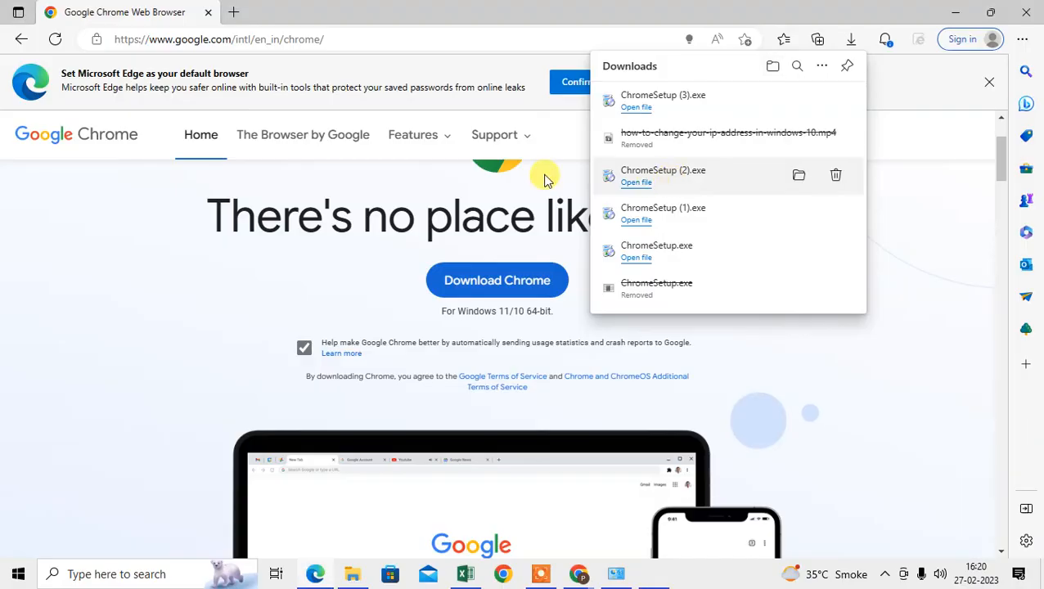
pyautogui.moveTo(922, 229)
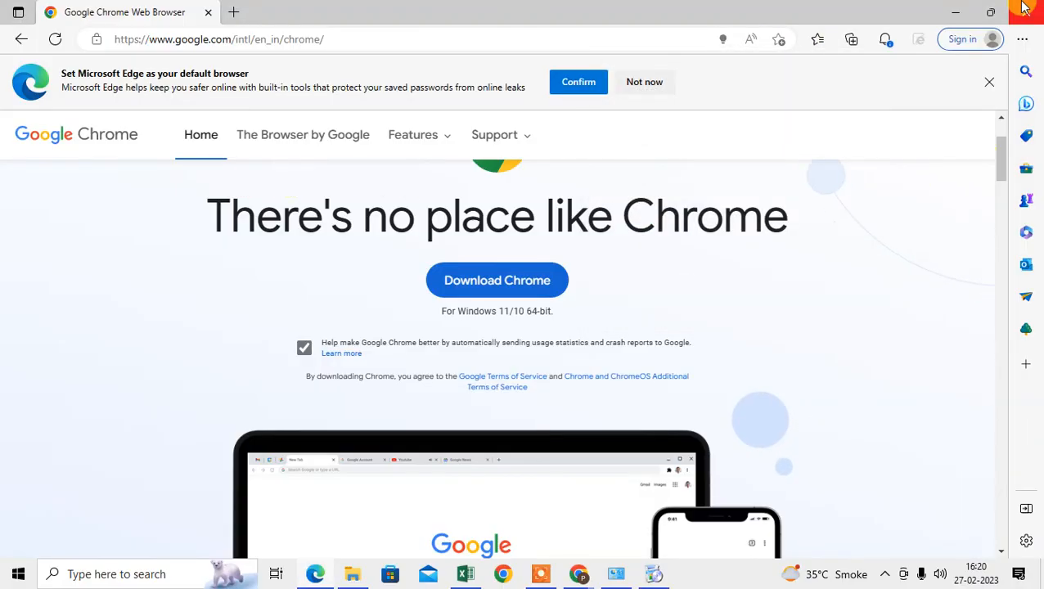
pyautogui.moveTo(1028, 15)
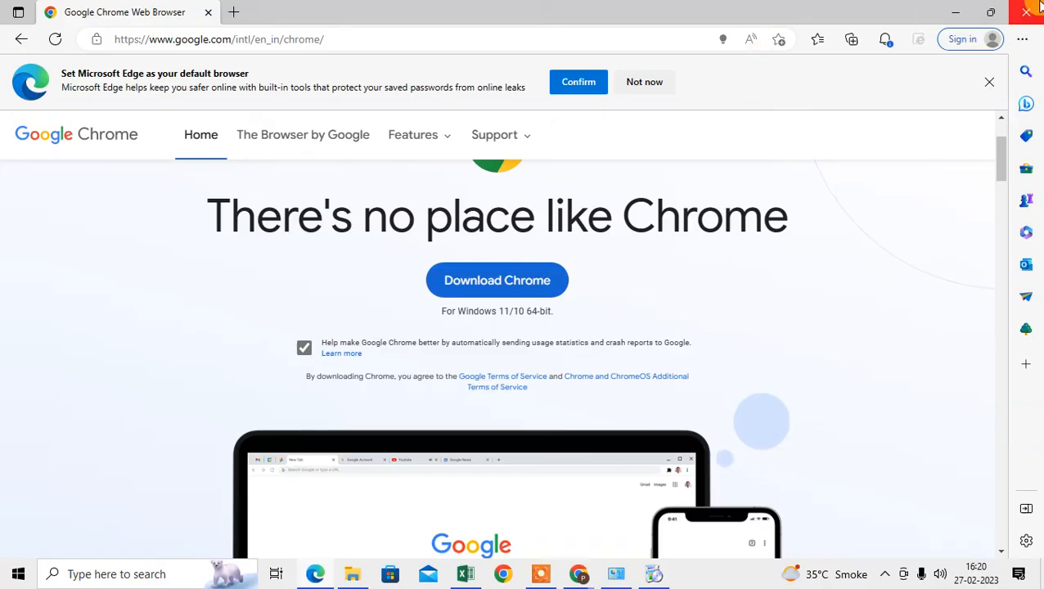
pyautogui.moveTo(871, 319)
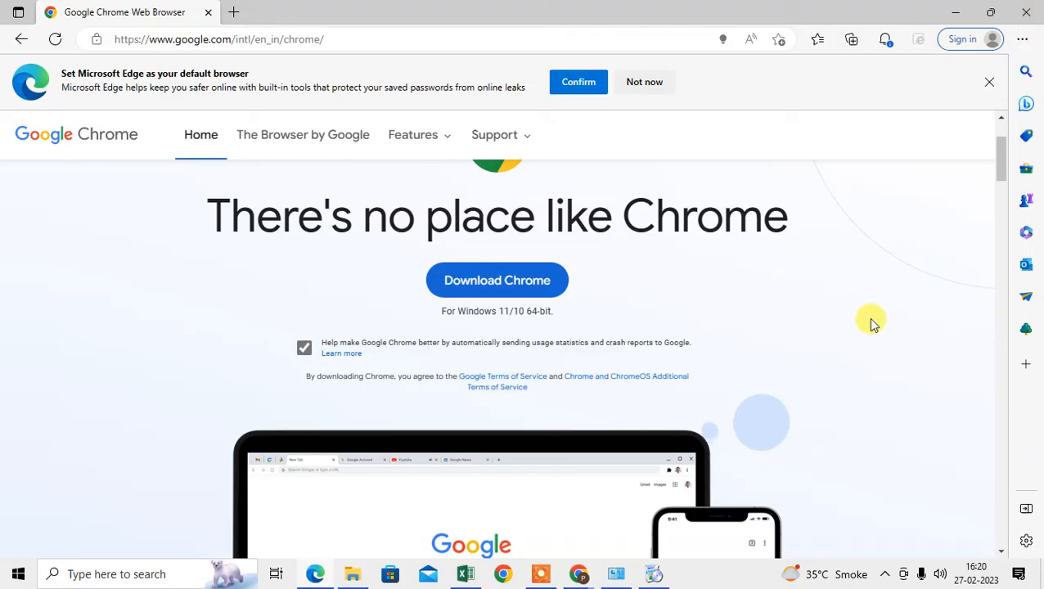